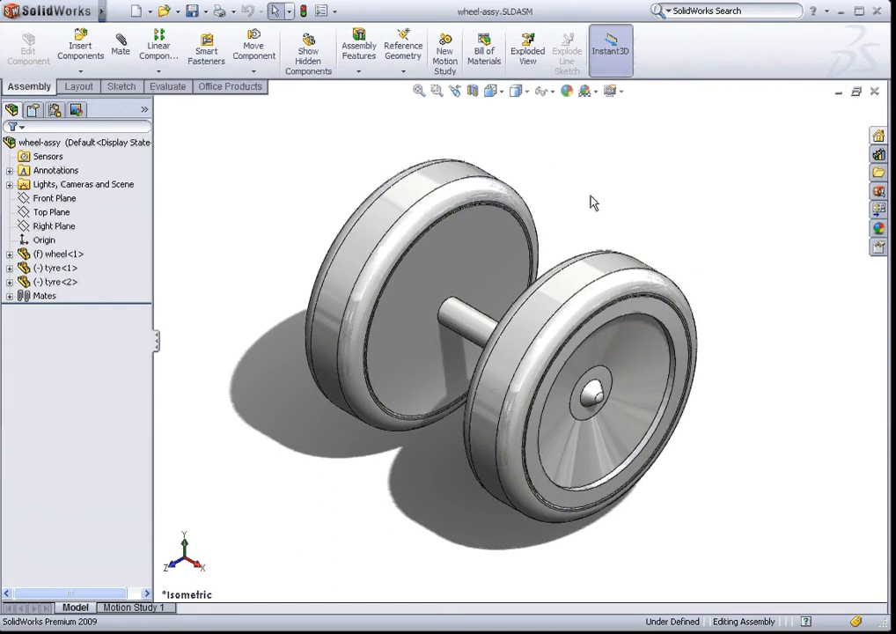
pyautogui.moveTo(580, 197)
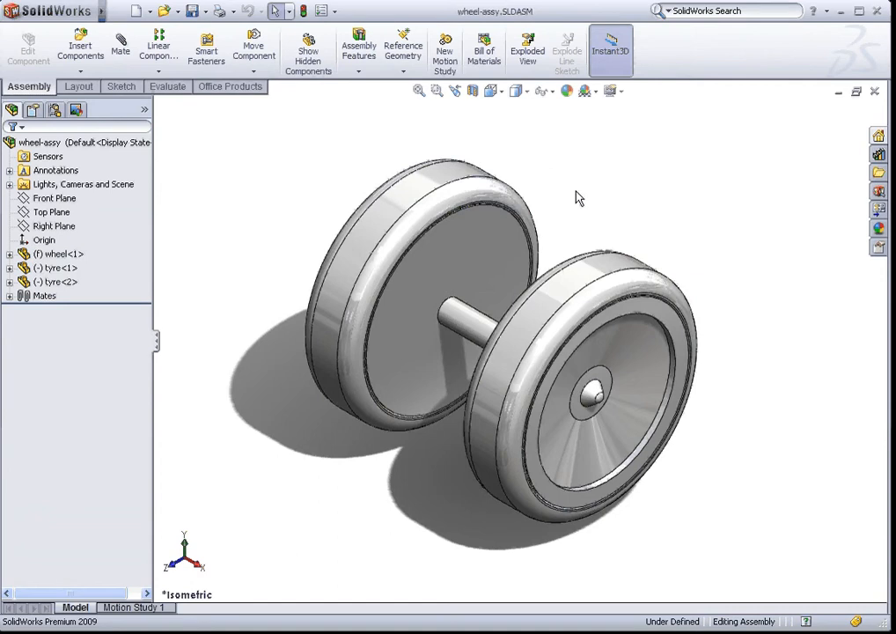
pyautogui.moveTo(484, 148)
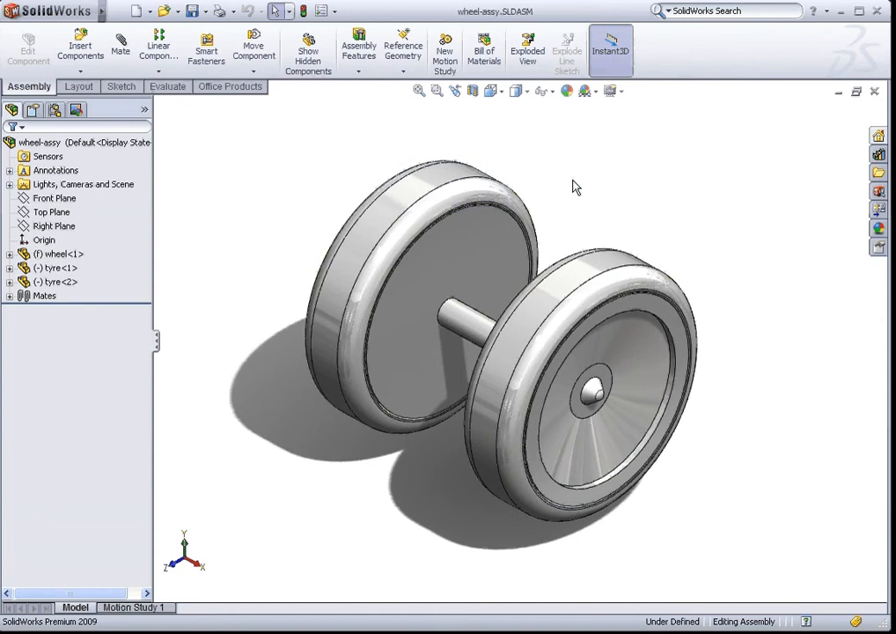
pyautogui.moveTo(212, 232)
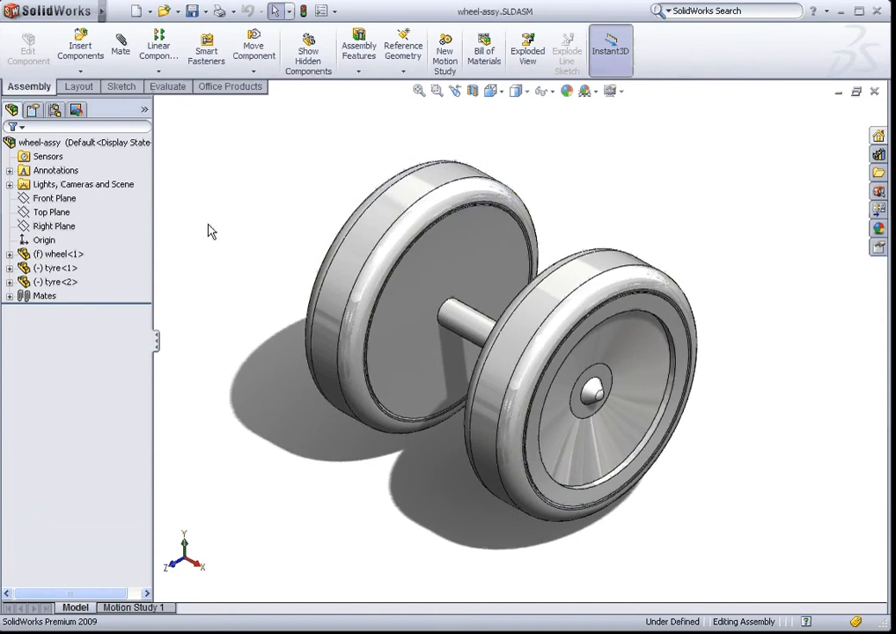
pyautogui.moveTo(127, 250)
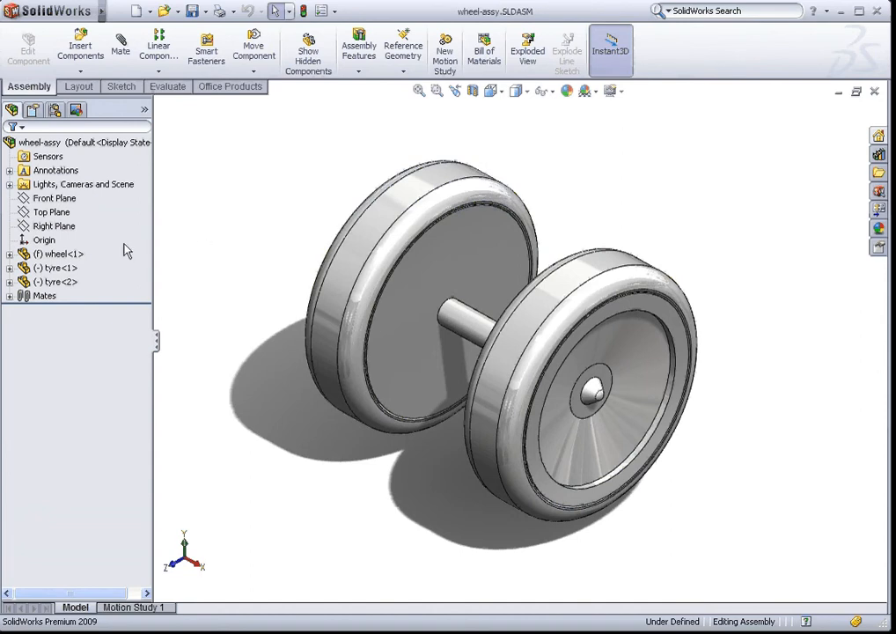
# Select and clear the wheel component, then close wheel-assy.SLDASM unchanged
pyautogui.click(60, 253)
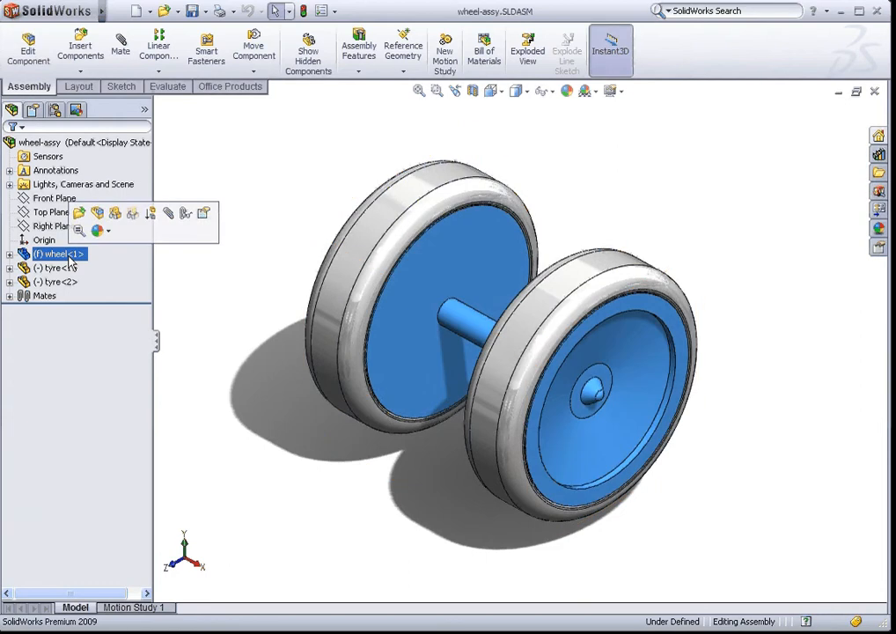
pyautogui.click(56, 268)
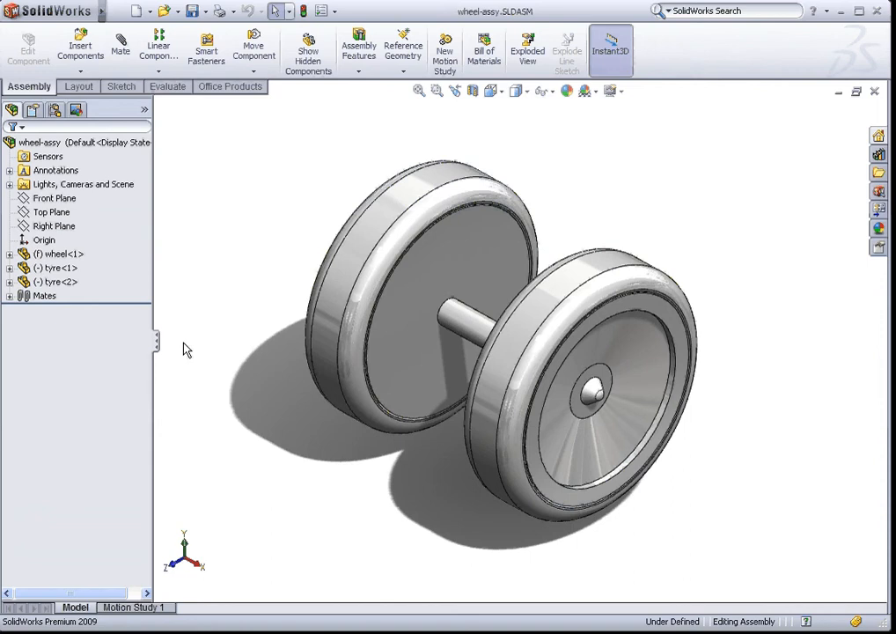
pyautogui.moveTo(198, 271)
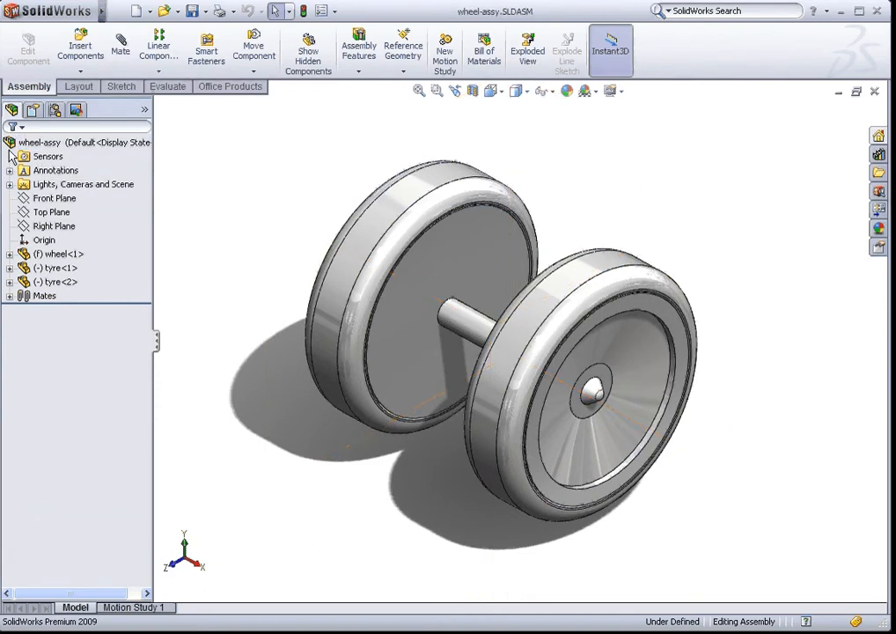
pyautogui.click(39, 141)
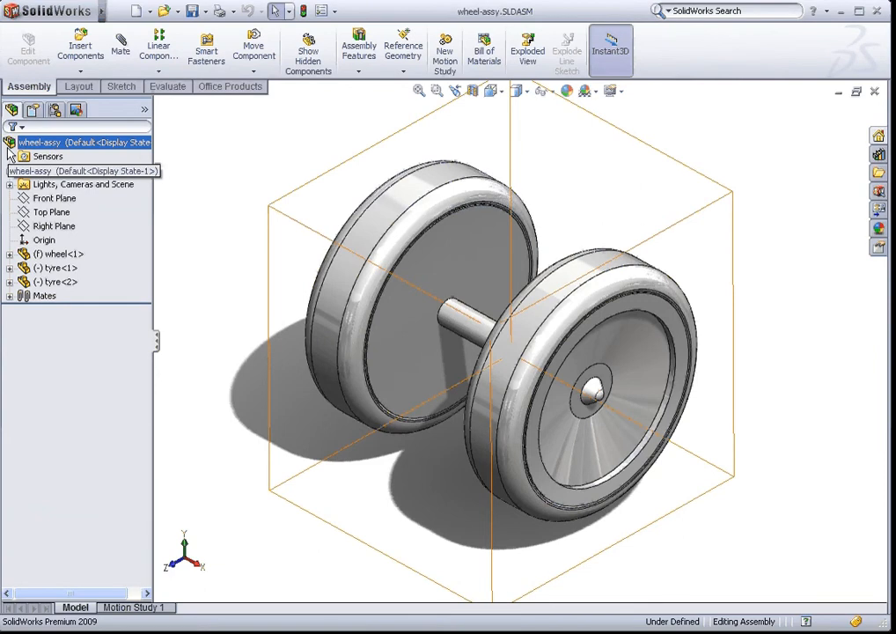
pyautogui.click(49, 155)
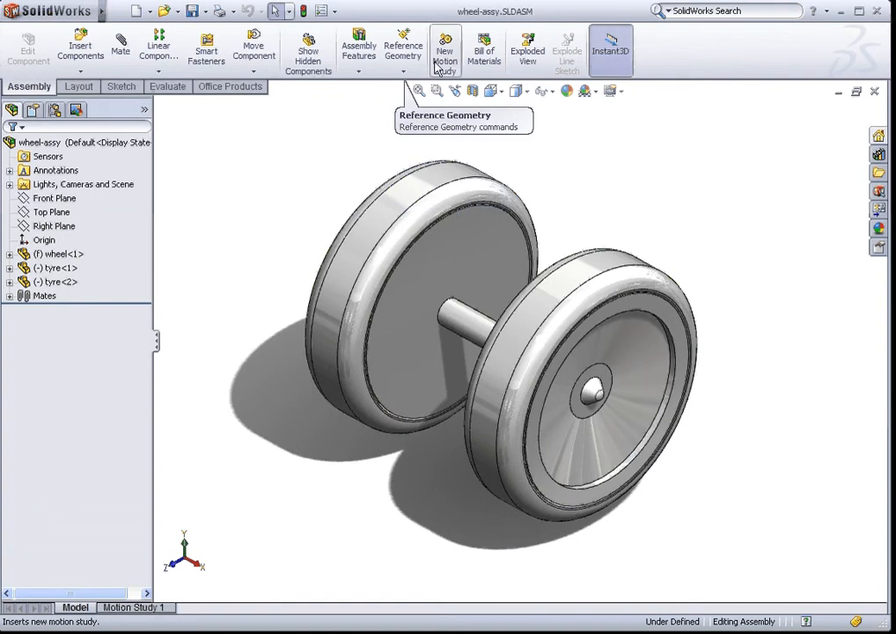
pyautogui.moveTo(267, 176)
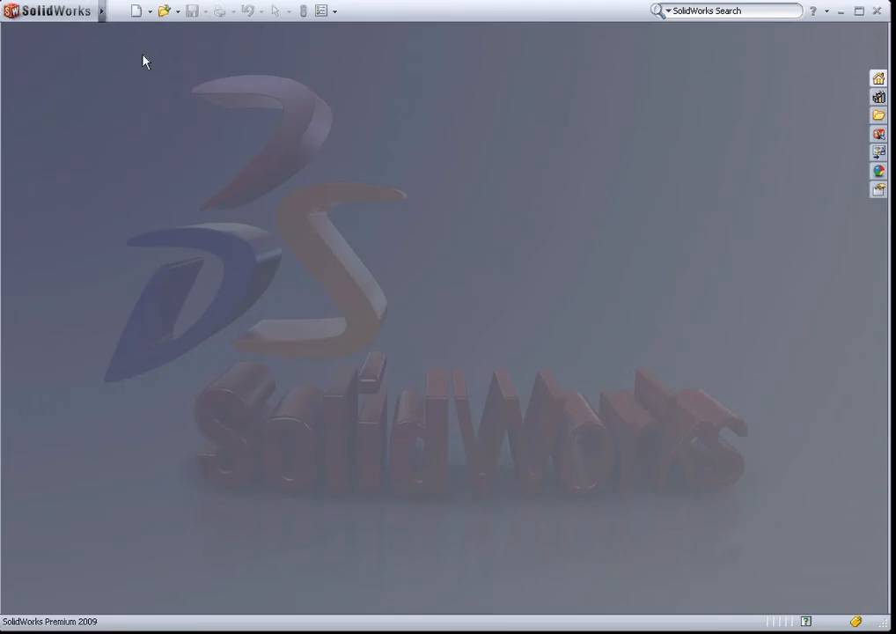
# Create a new blank assembly document, Assem1
pyautogui.click(135, 11)
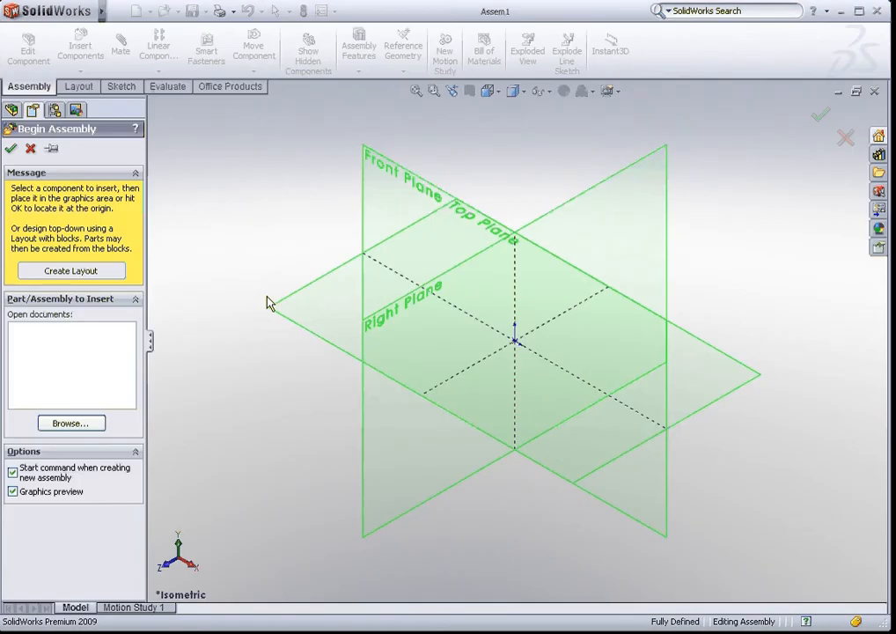
pyautogui.moveTo(233, 272)
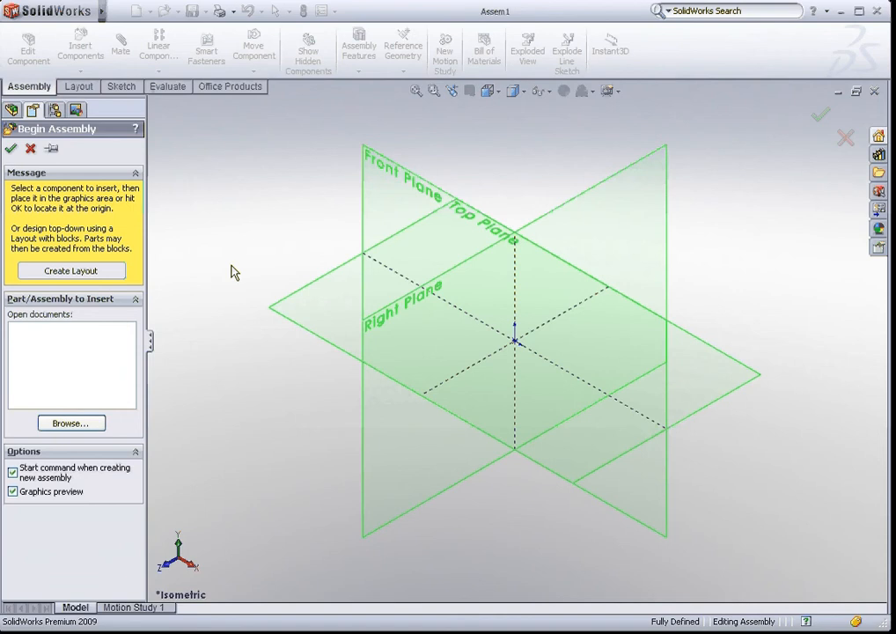
pyautogui.moveTo(106, 372)
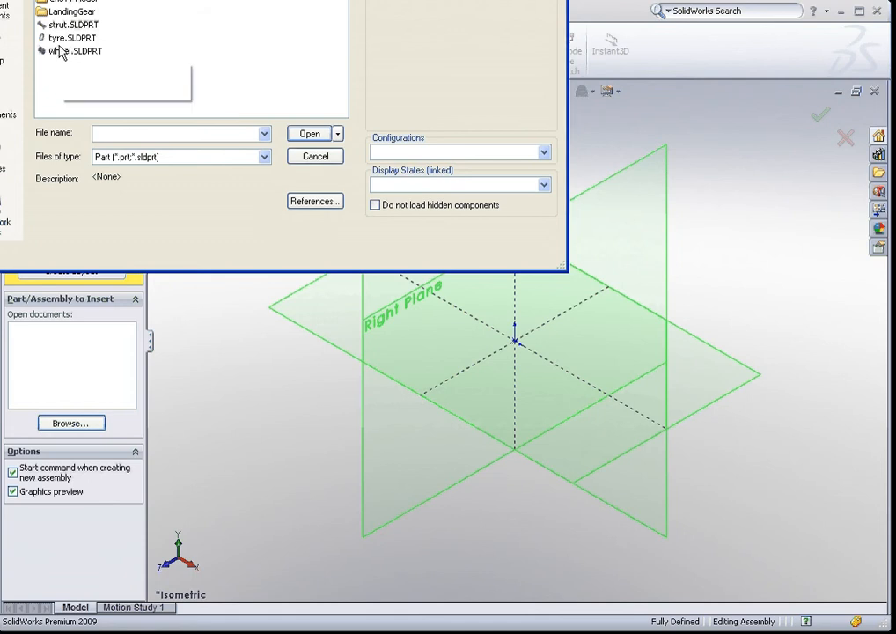
# Insert wheel.SLDPRT as the first component, placed at the assembly origin
pyautogui.click(77, 50)
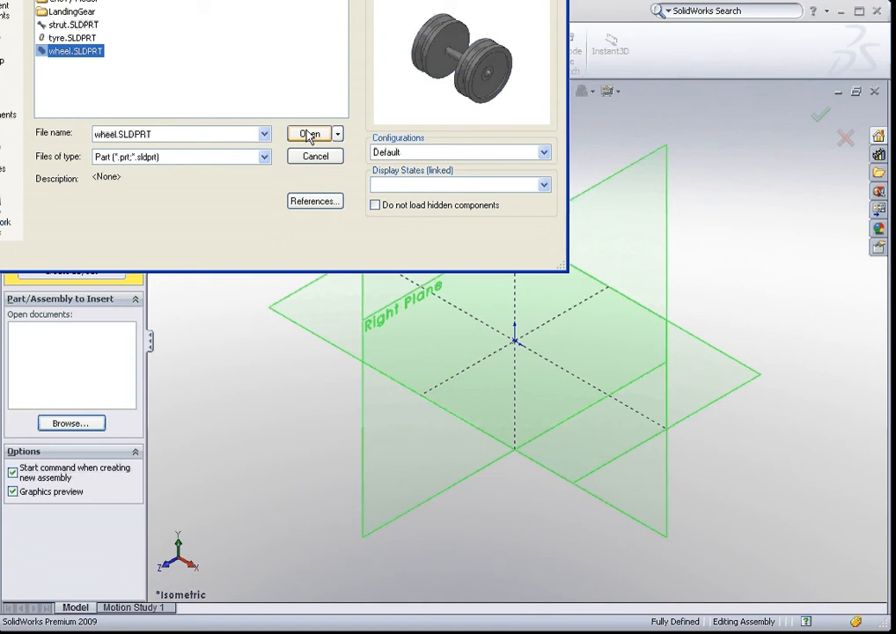
pyautogui.click(310, 133)
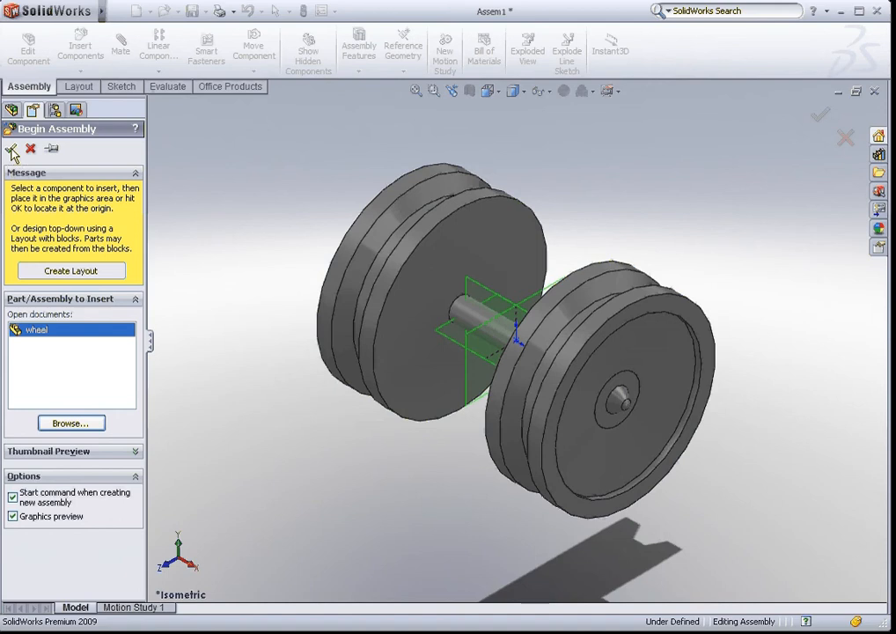
pyautogui.click(13, 148)
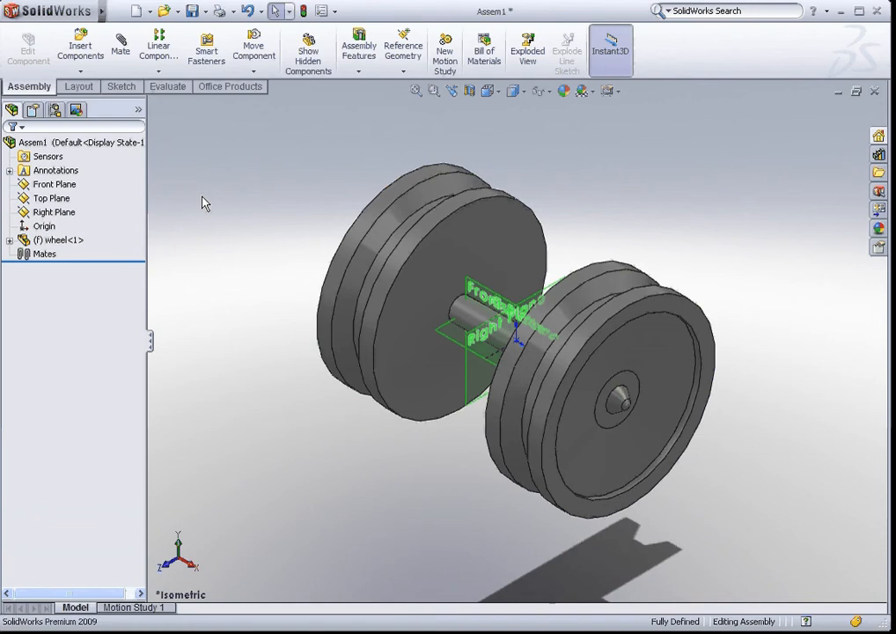
pyautogui.moveTo(607, 232)
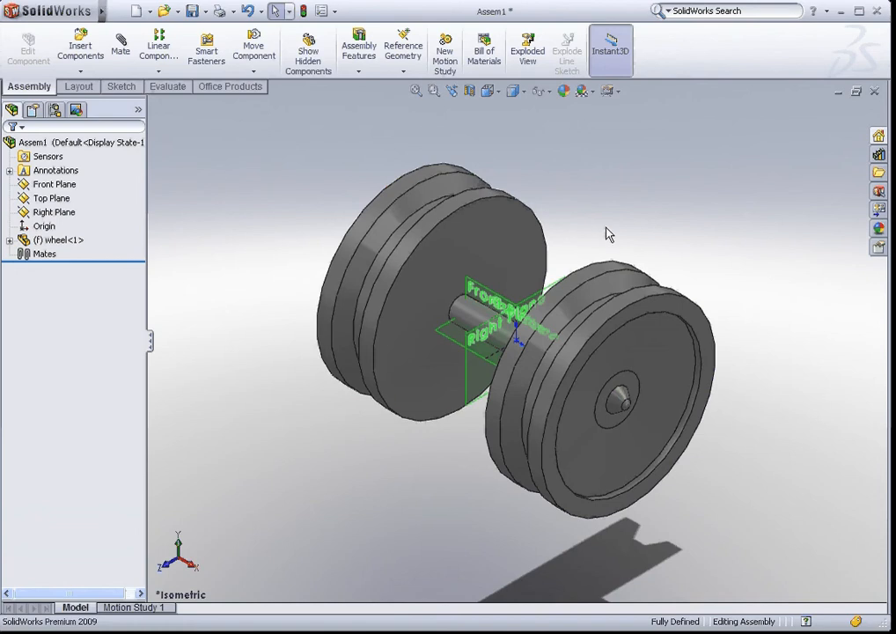
# Start inserting a second component into Assem1 after the wheel
pyautogui.click(55, 185)
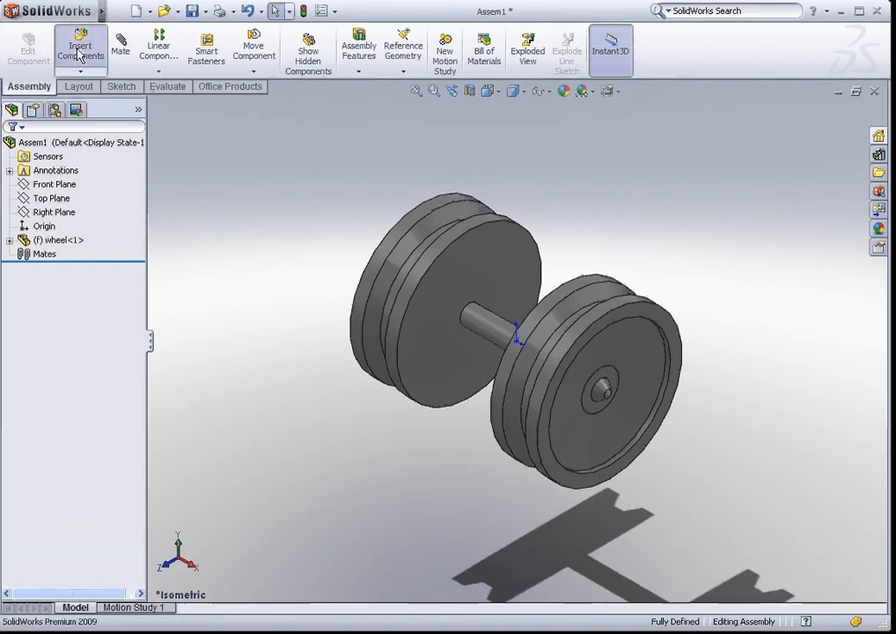
pyautogui.click(81, 46)
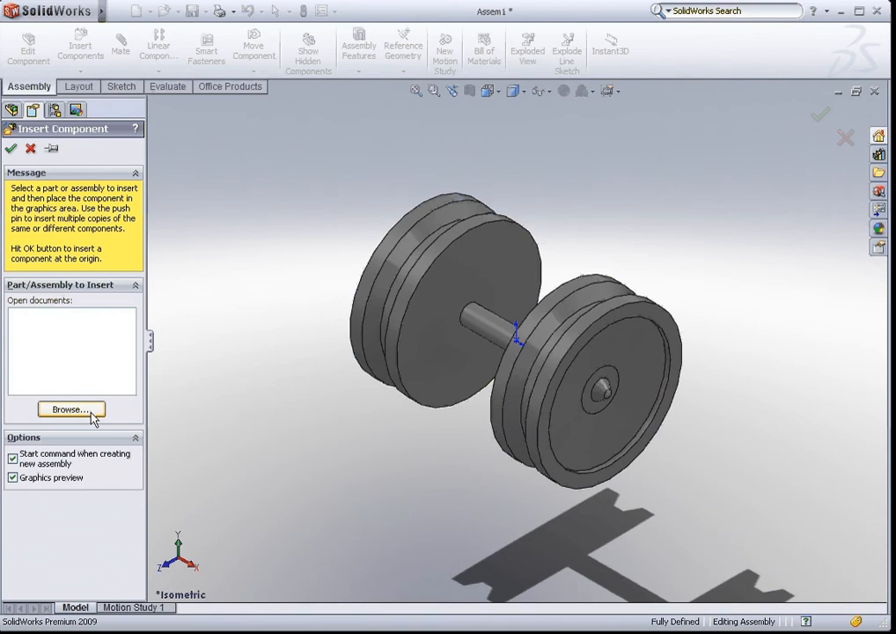
# Insert tyre.SLDPRT into the assembly, floating beside the wheel
pyautogui.click(70, 408)
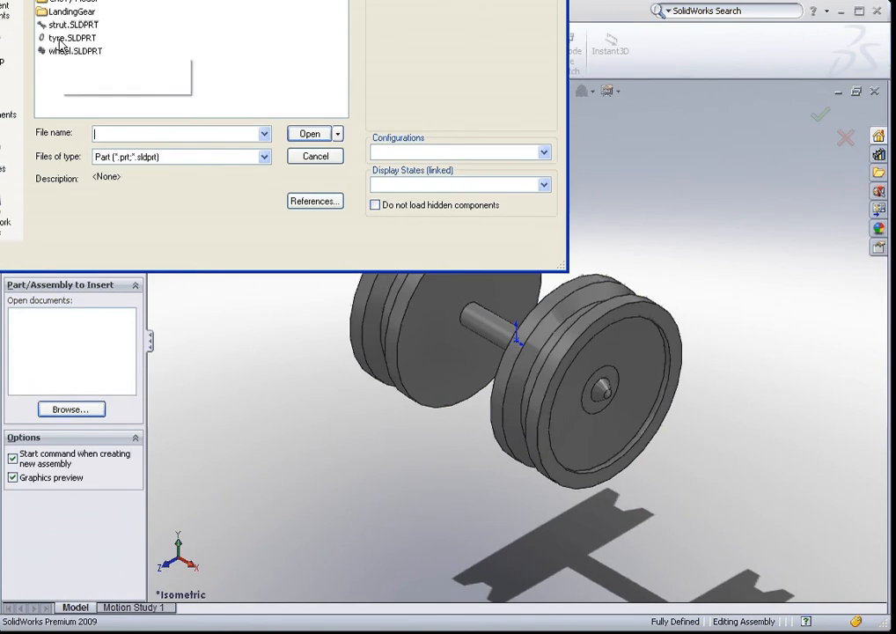
pyautogui.click(74, 37)
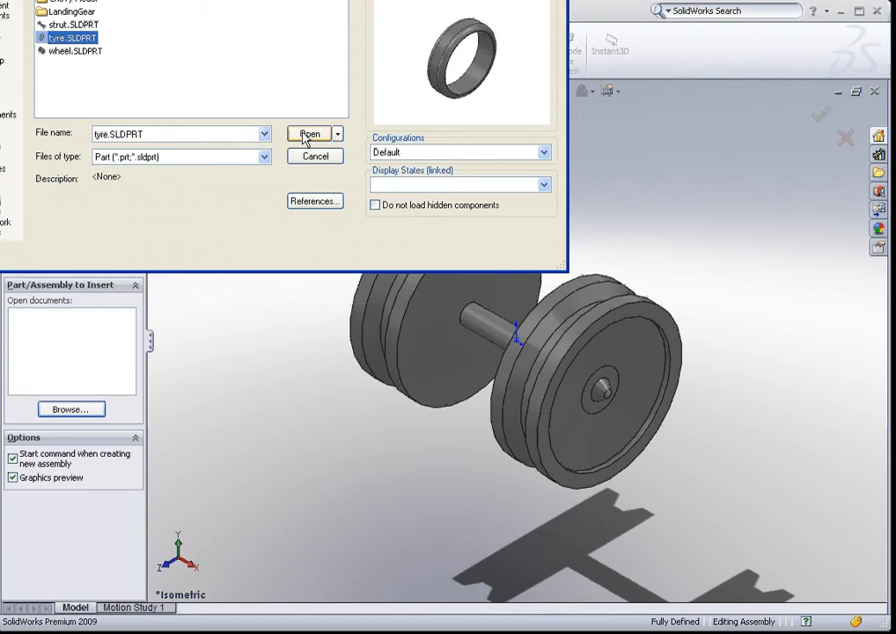
pyautogui.click(310, 134)
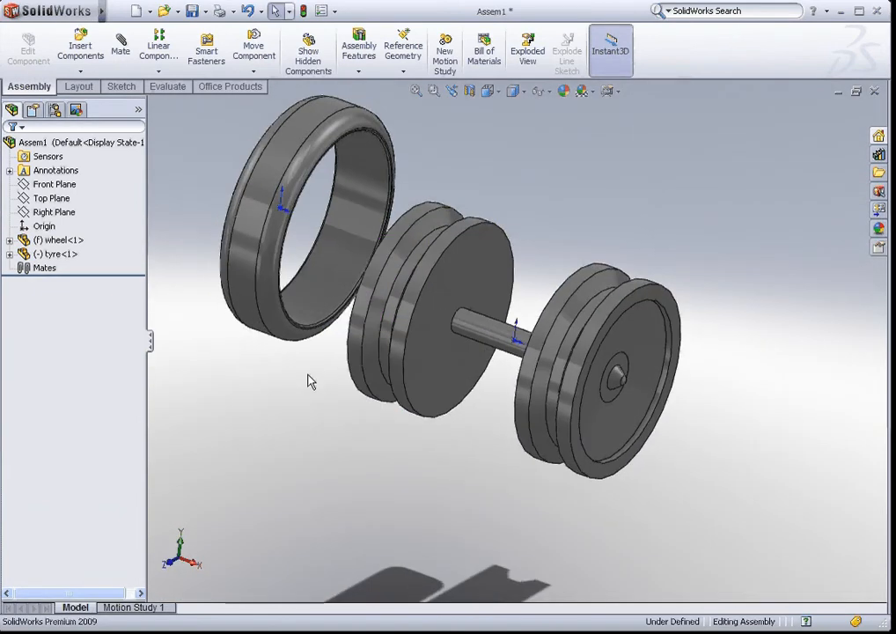
pyautogui.moveTo(244, 281)
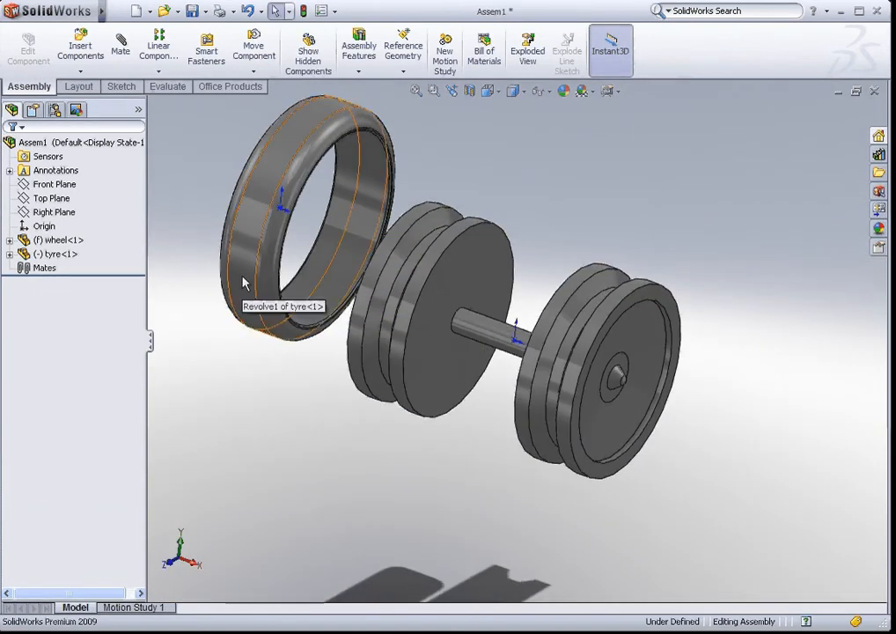
pyautogui.click(56, 254)
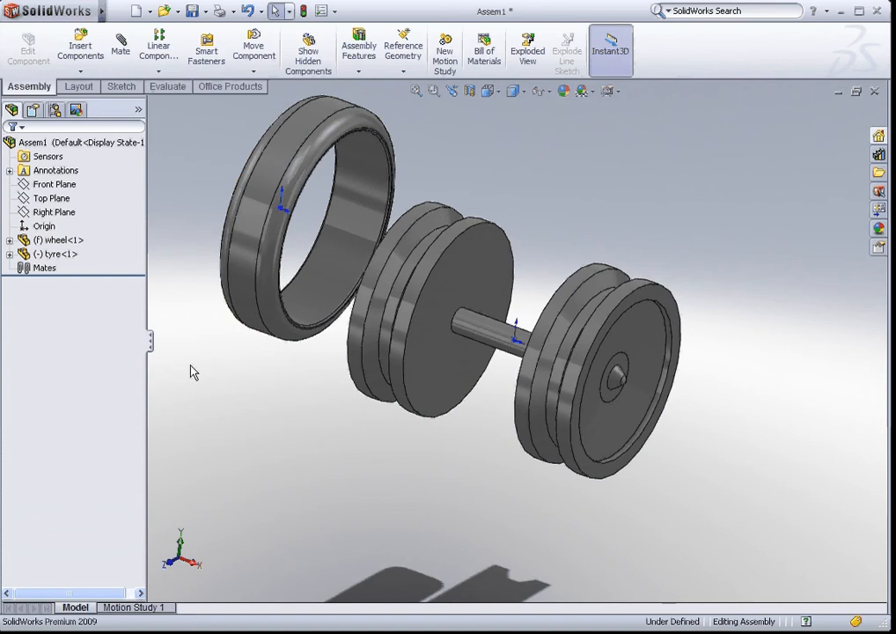
pyautogui.moveTo(92, 260)
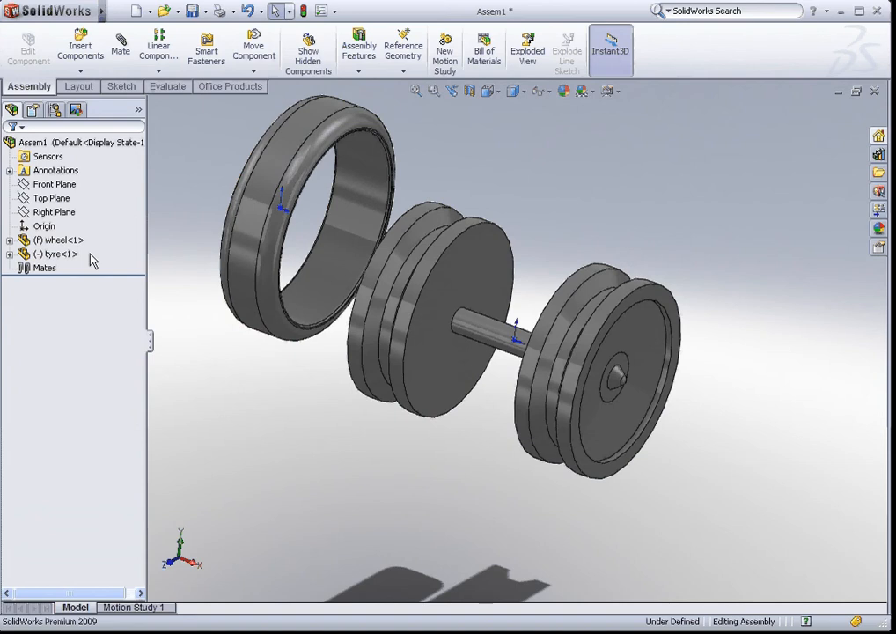
pyautogui.click(56, 254)
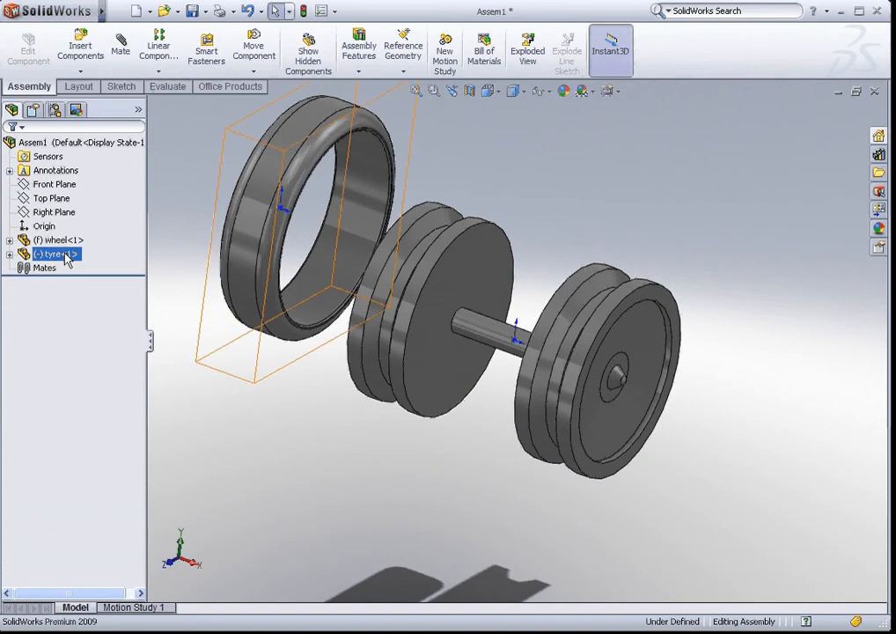
pyautogui.click(57, 240)
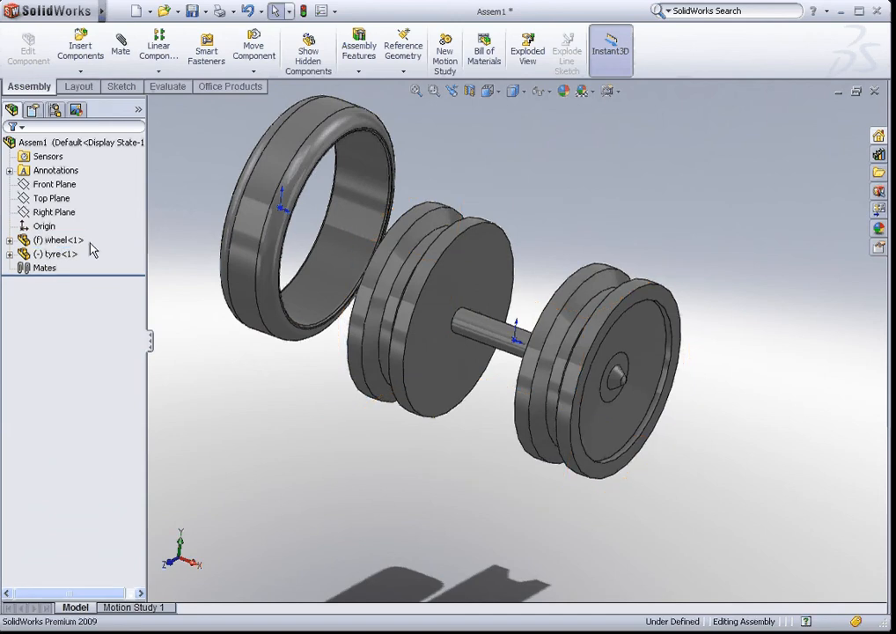
pyautogui.moveTo(432, 368)
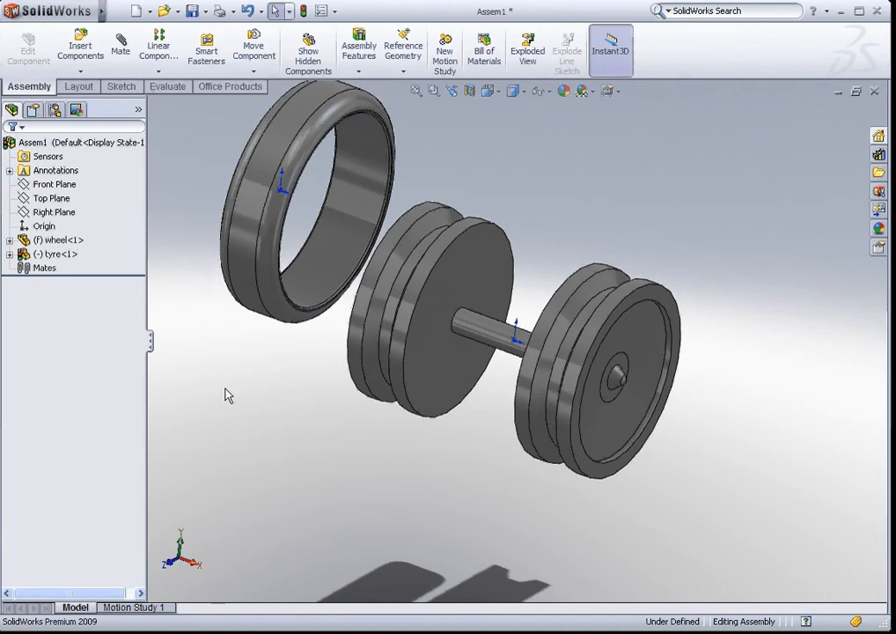
pyautogui.click(261, 243)
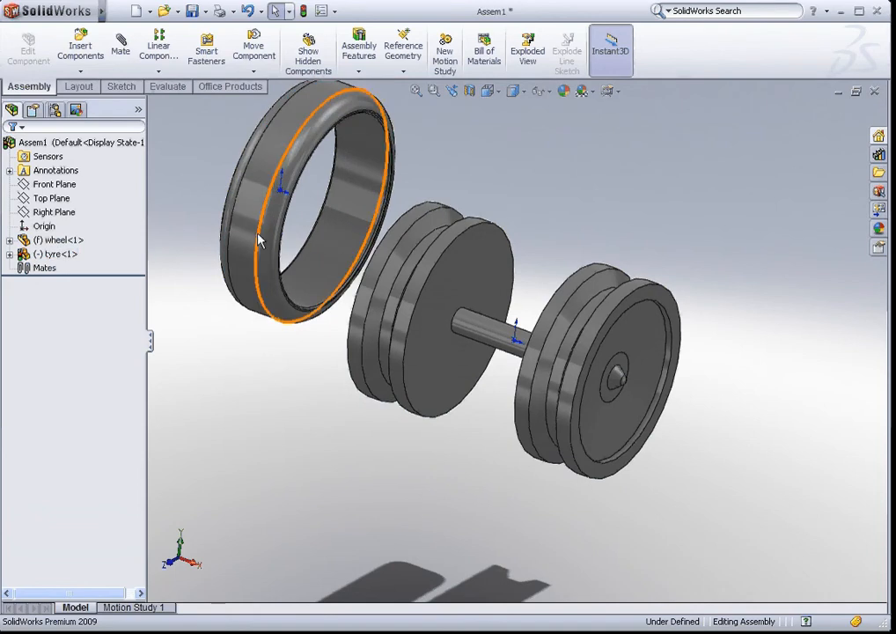
pyautogui.moveTo(244, 229)
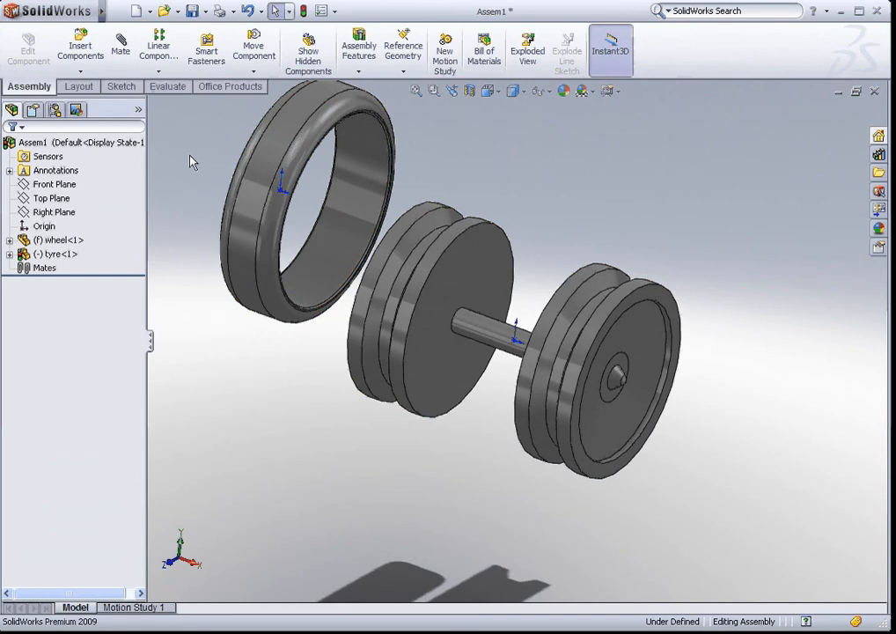
pyautogui.moveTo(119, 49)
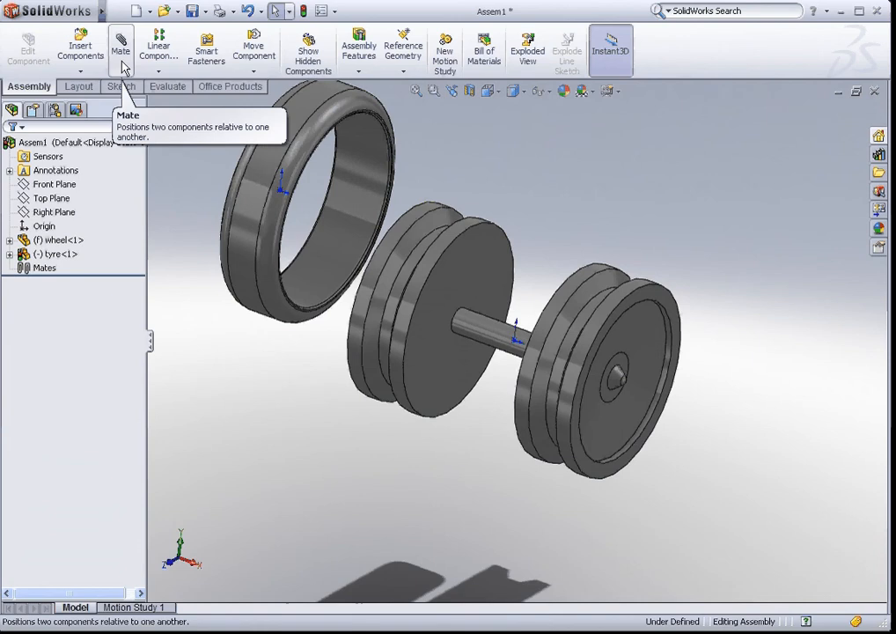
pyautogui.moveTo(211, 257)
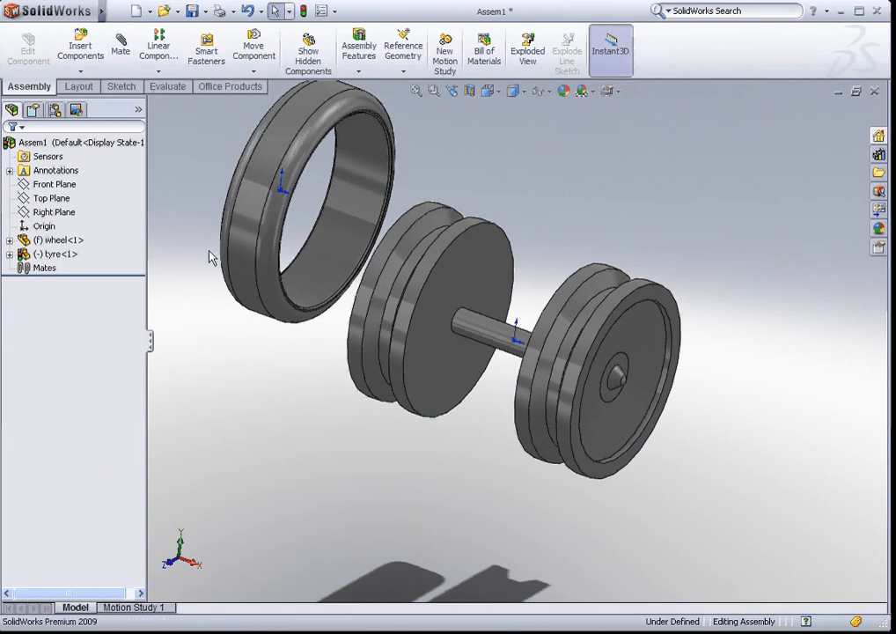
pyautogui.moveTo(192, 243)
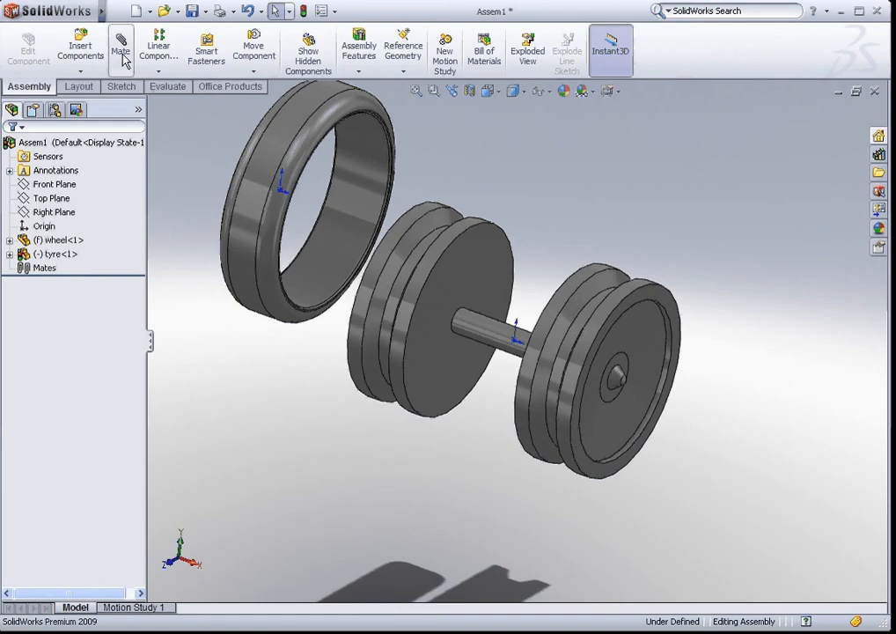
# Mate the tyre's inner face concentric with the wheel's rim face
pyautogui.click(119, 49)
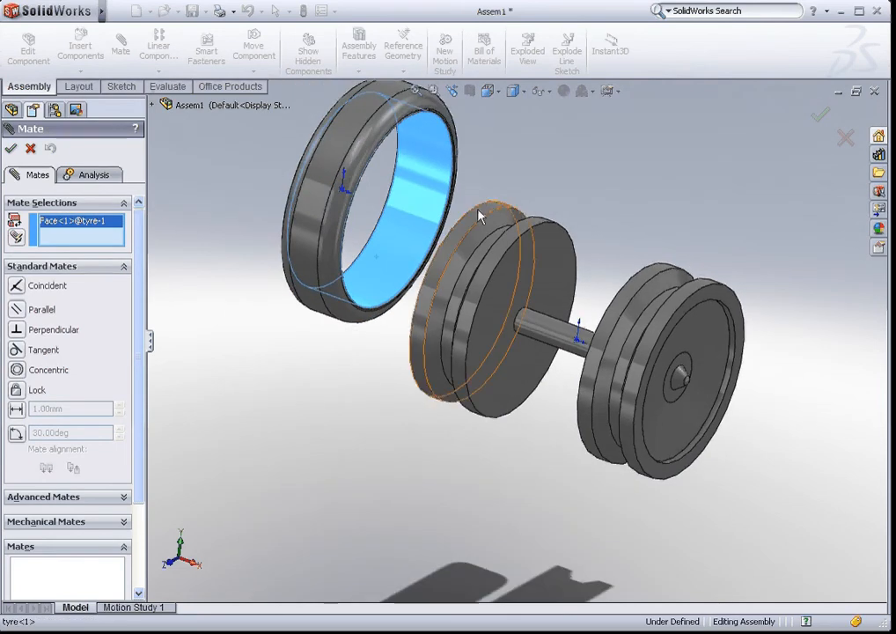
pyautogui.moveTo(483, 218)
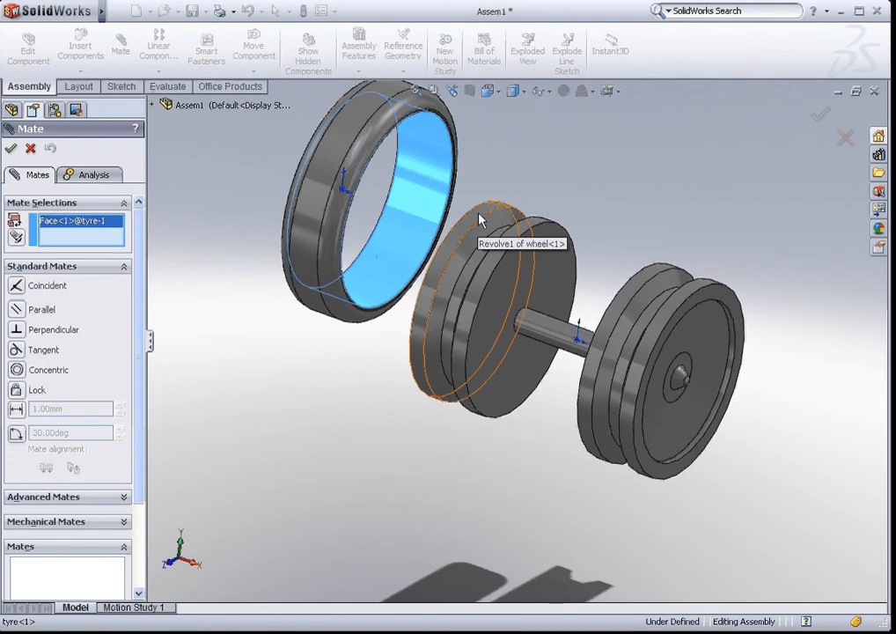
pyautogui.click(479, 220)
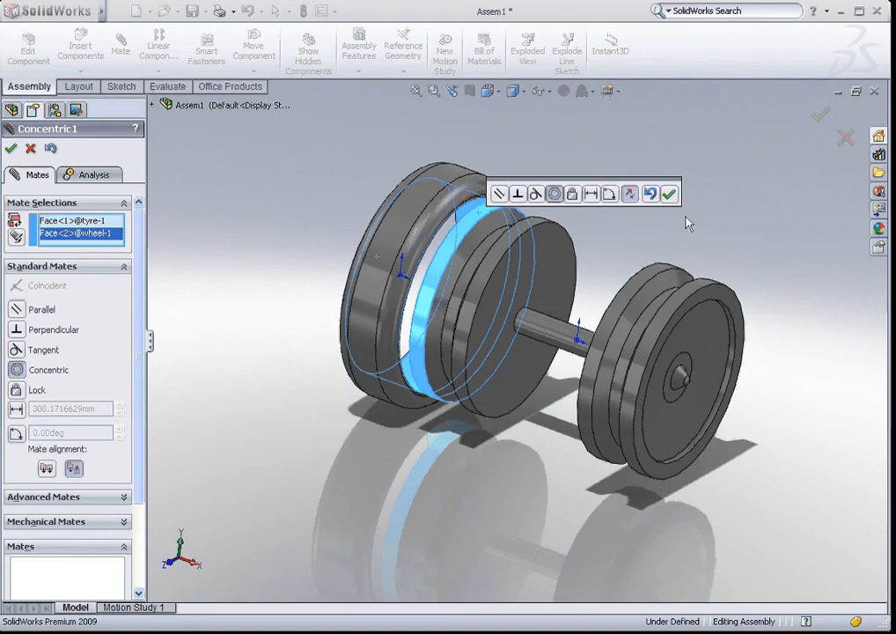
pyautogui.click(669, 194)
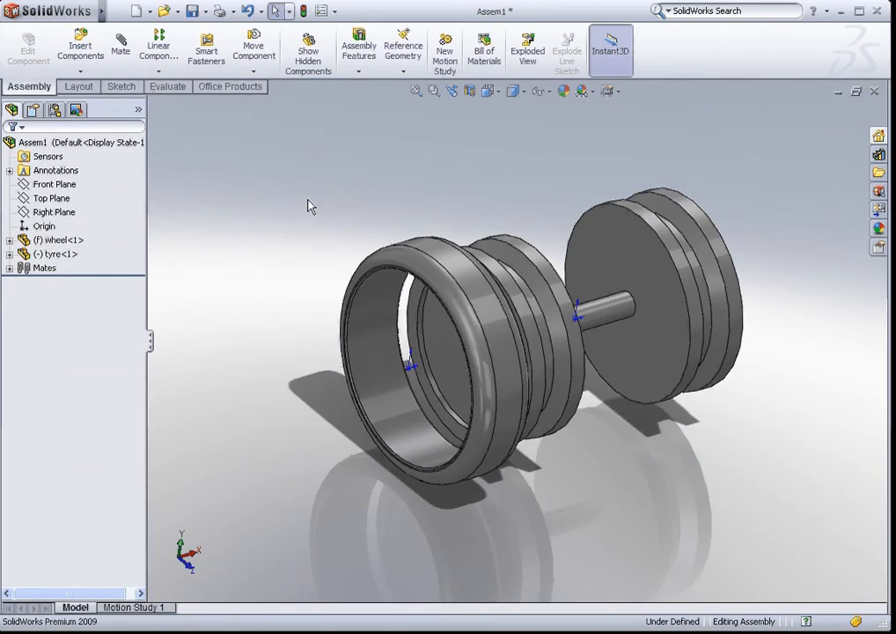
pyautogui.click(493, 303)
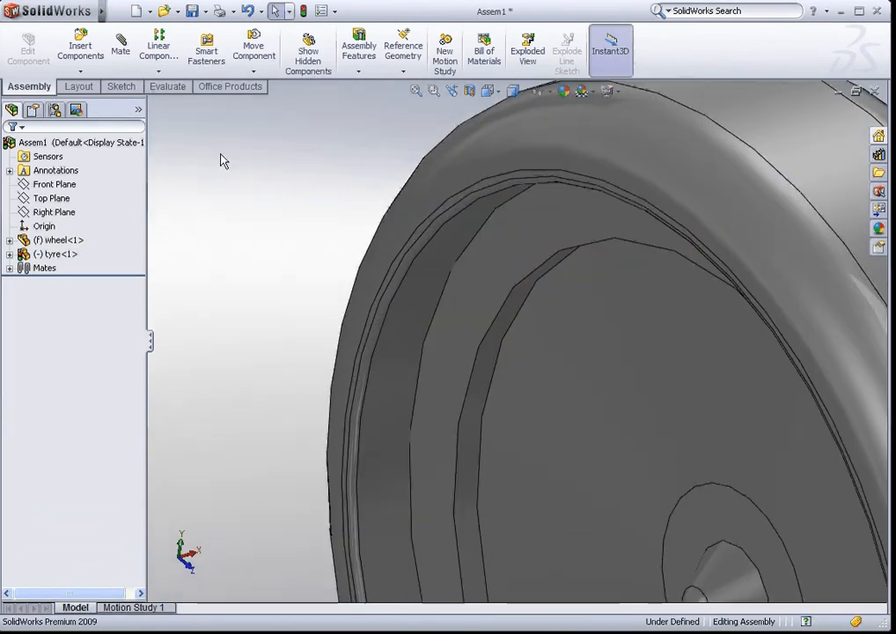
# Mate the tyre's side face coincident with the wheel face so it sits flush
pyautogui.click(120, 46)
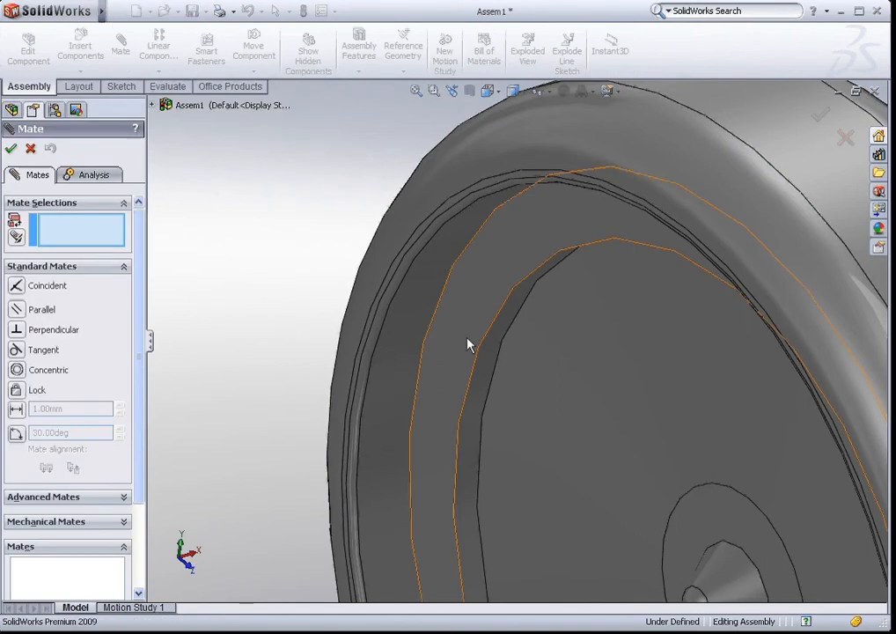
pyautogui.click(467, 343)
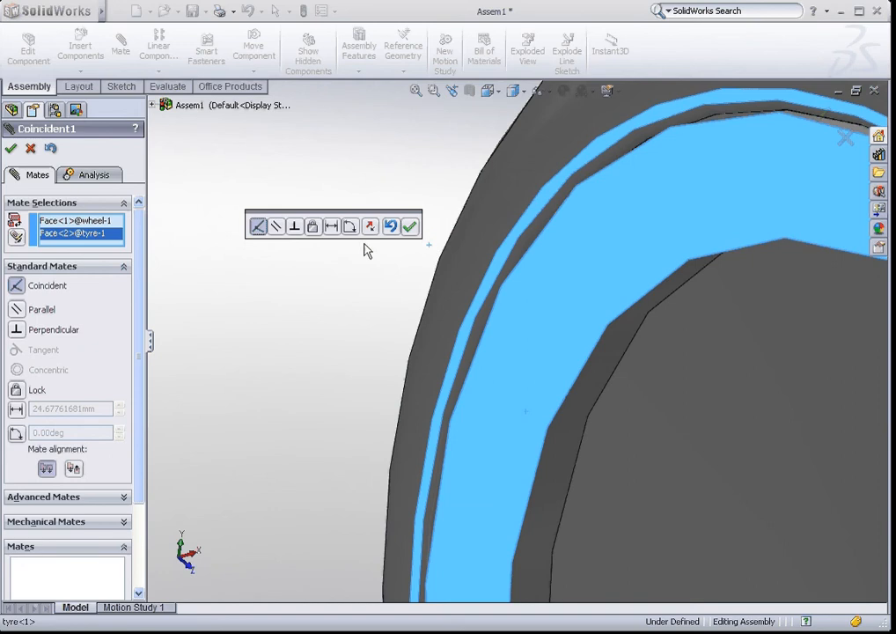
pyautogui.moveTo(257, 225)
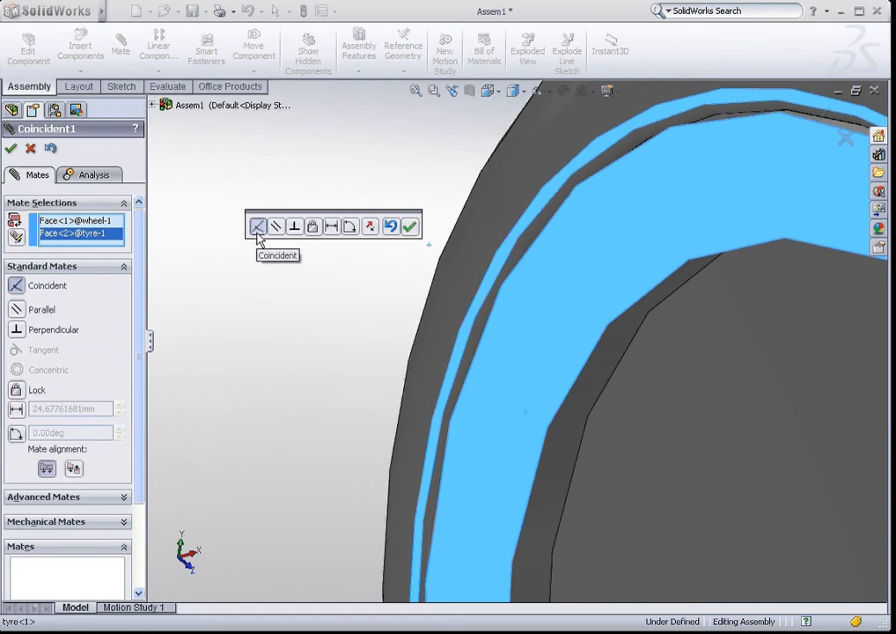
pyautogui.moveTo(410, 227)
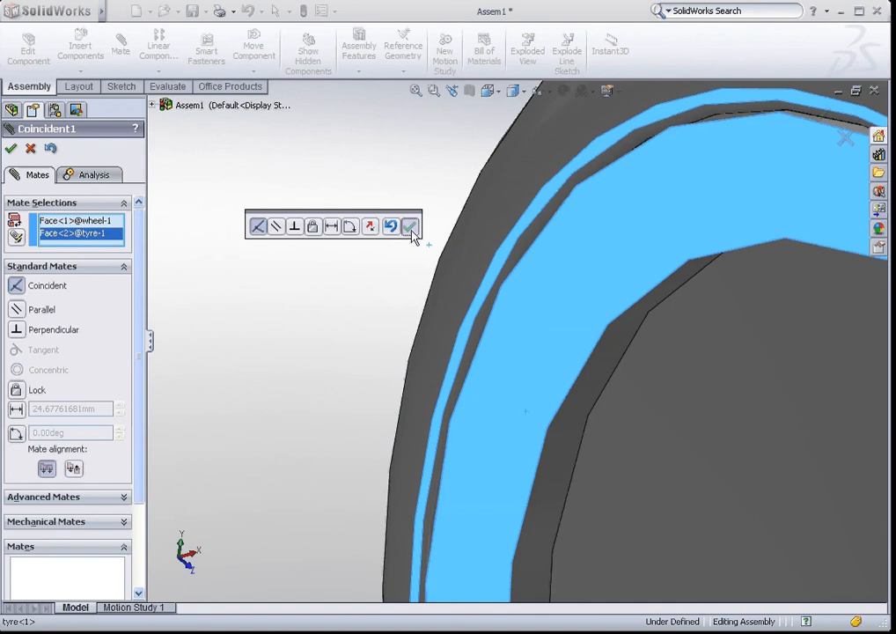
pyautogui.click(411, 225)
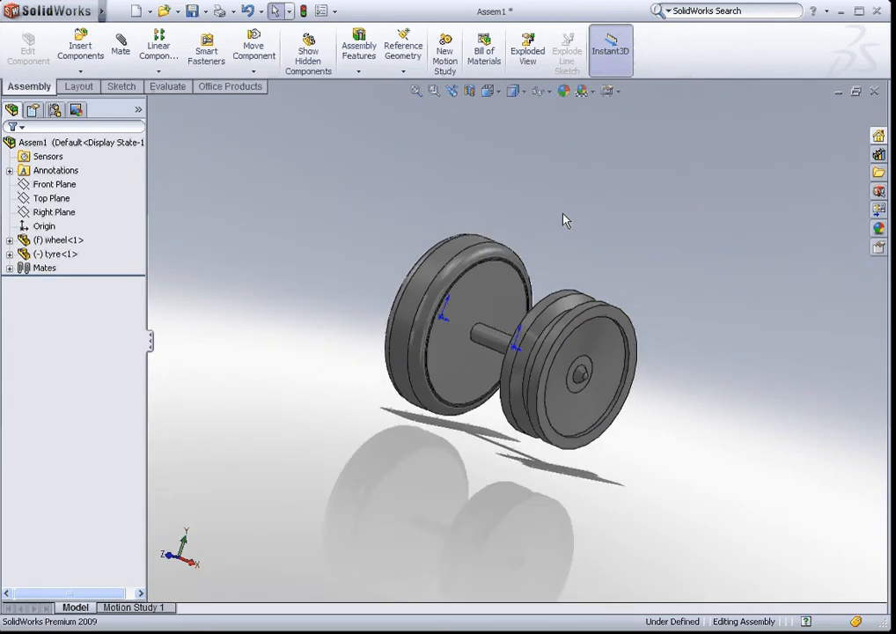
# Insert a second copy of tyre.SLDPRT, floating beside the wheel and axle
pyautogui.click(81, 44)
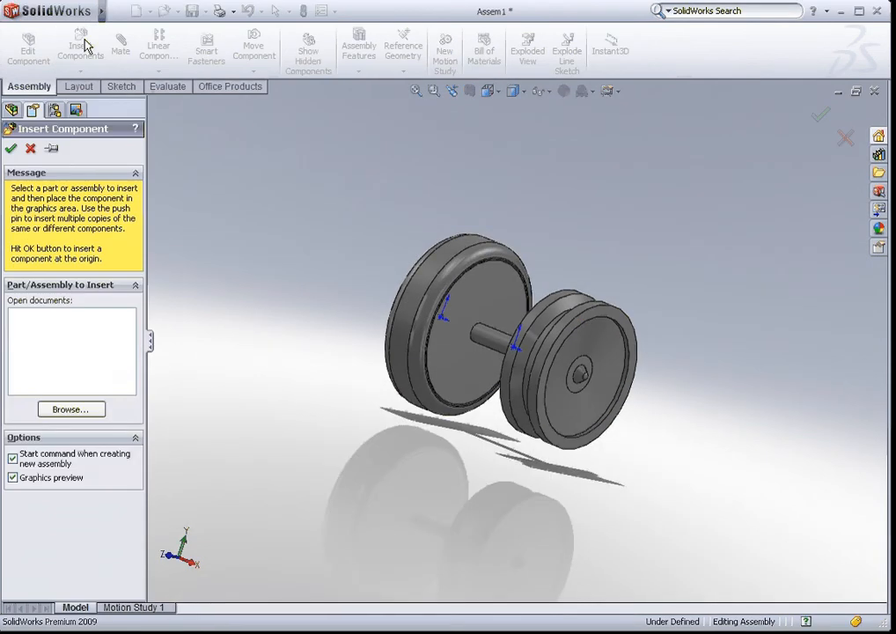
pyautogui.click(71, 408)
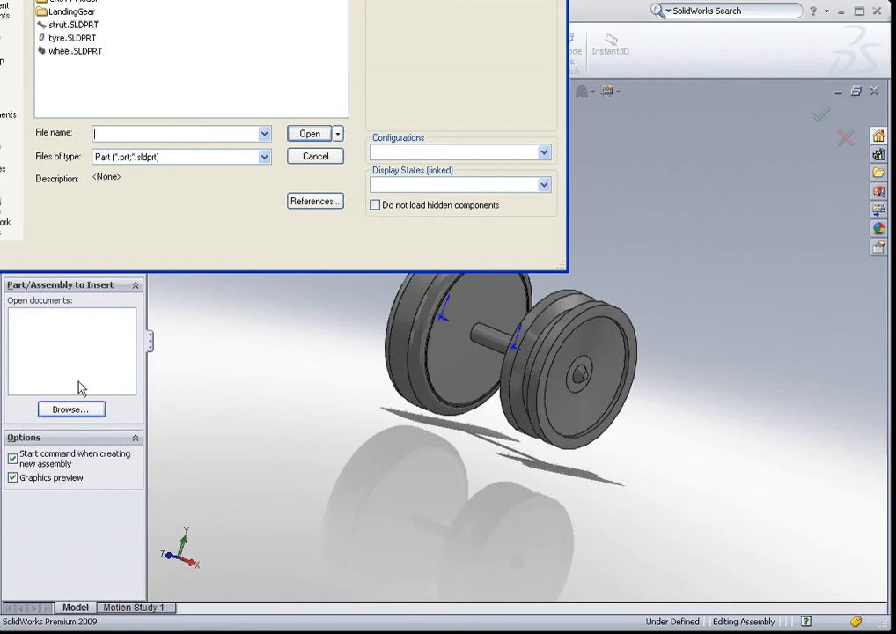
pyautogui.click(72, 37)
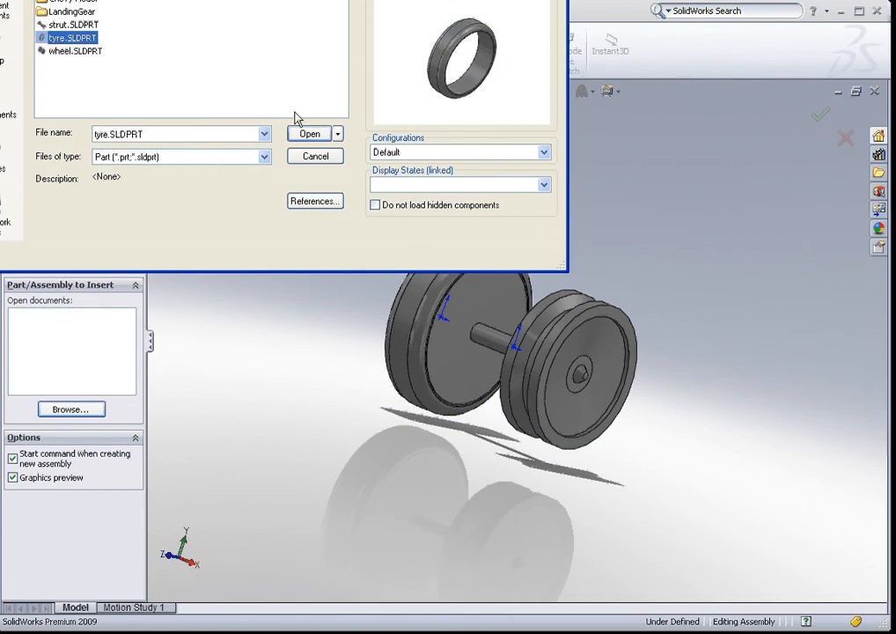
pyautogui.click(308, 134)
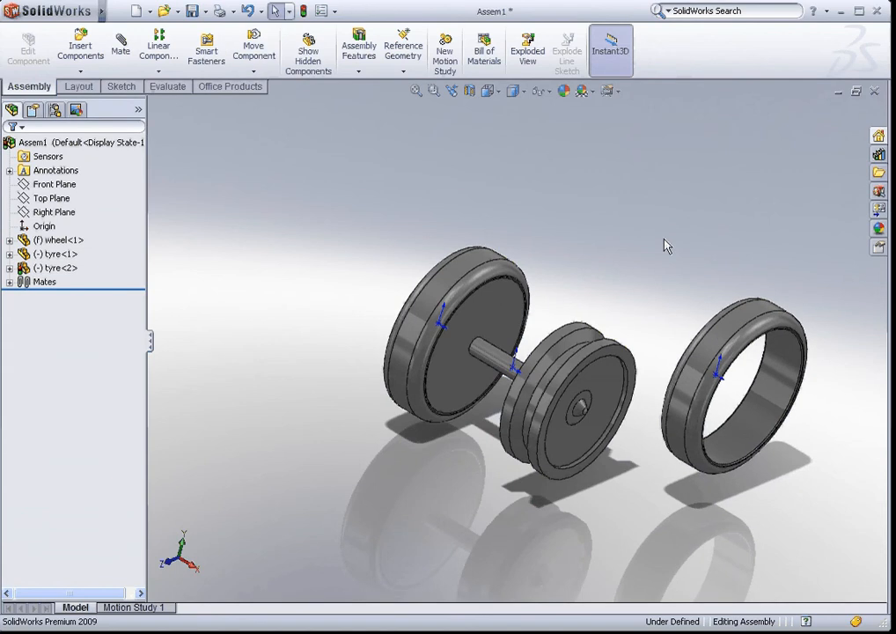
pyautogui.moveTo(666, 236)
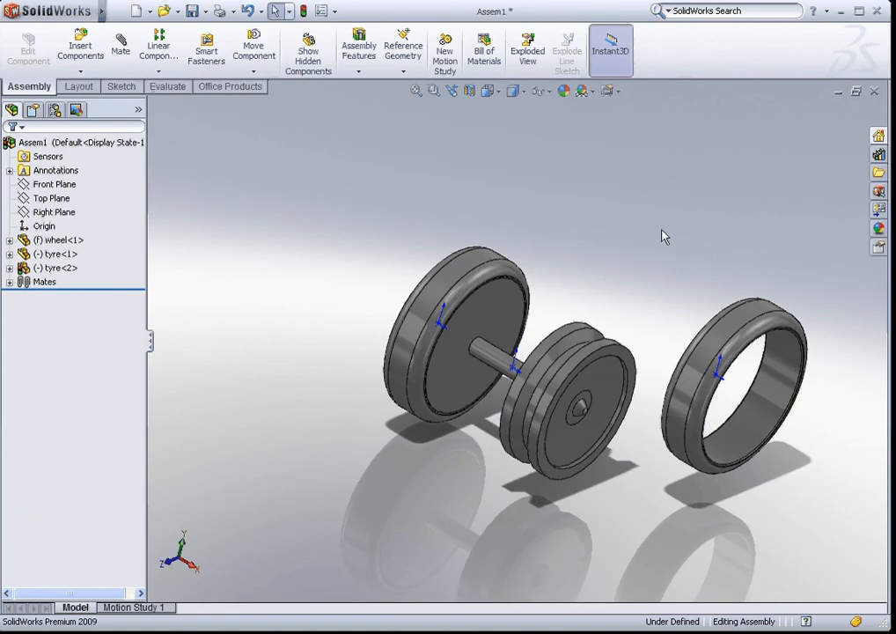
pyautogui.moveTo(678, 328)
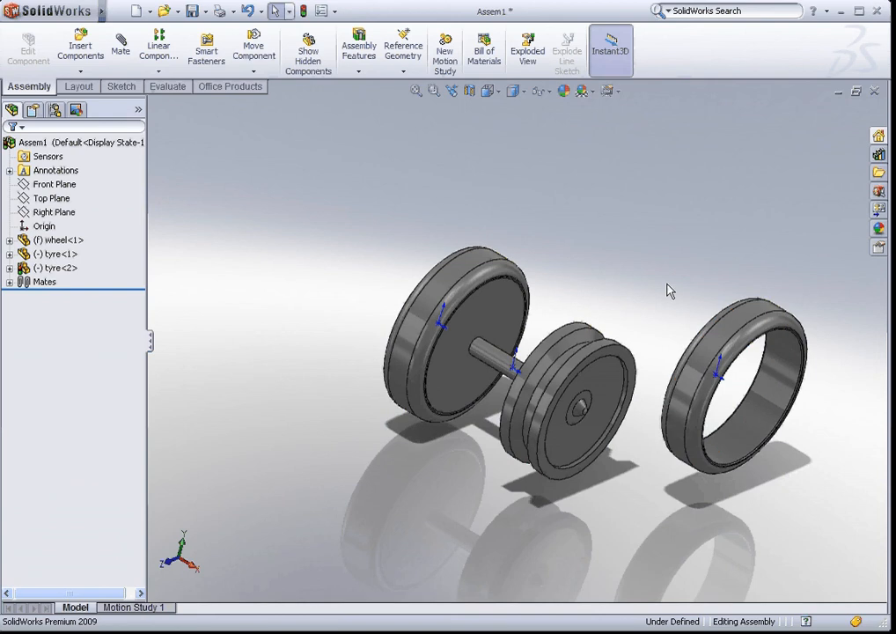
pyautogui.moveTo(672, 278)
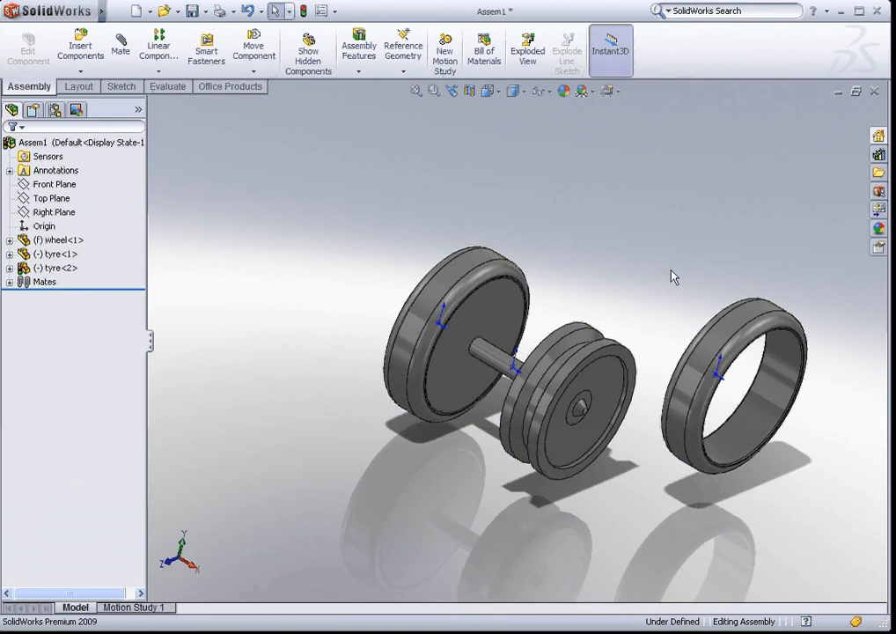
pyautogui.moveTo(718, 343)
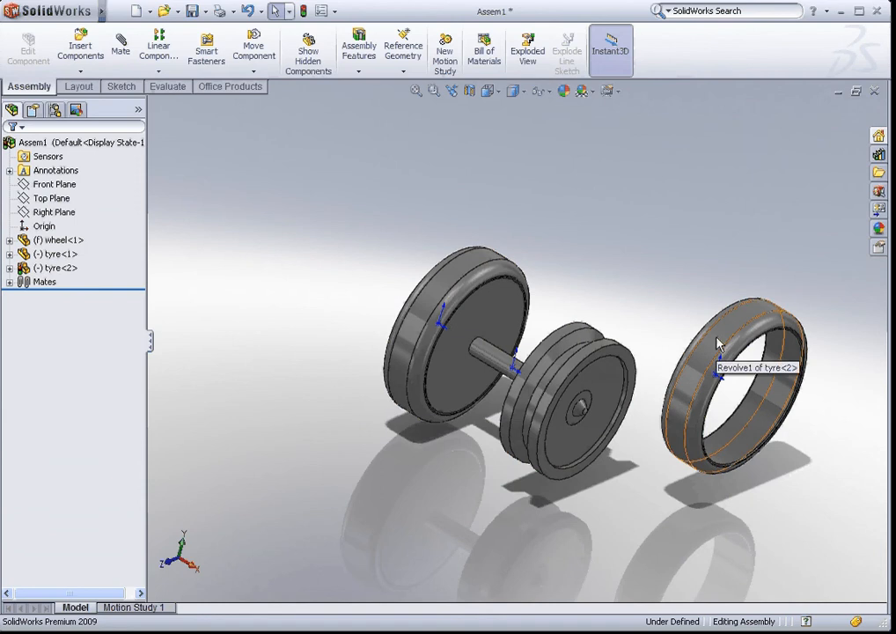
pyautogui.click(718, 352)
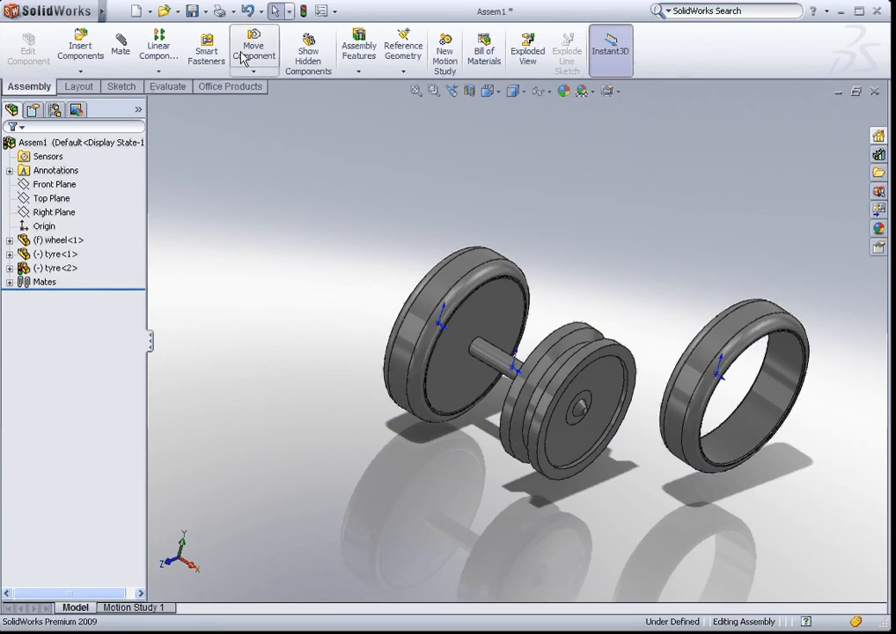
pyautogui.moveTo(253, 50)
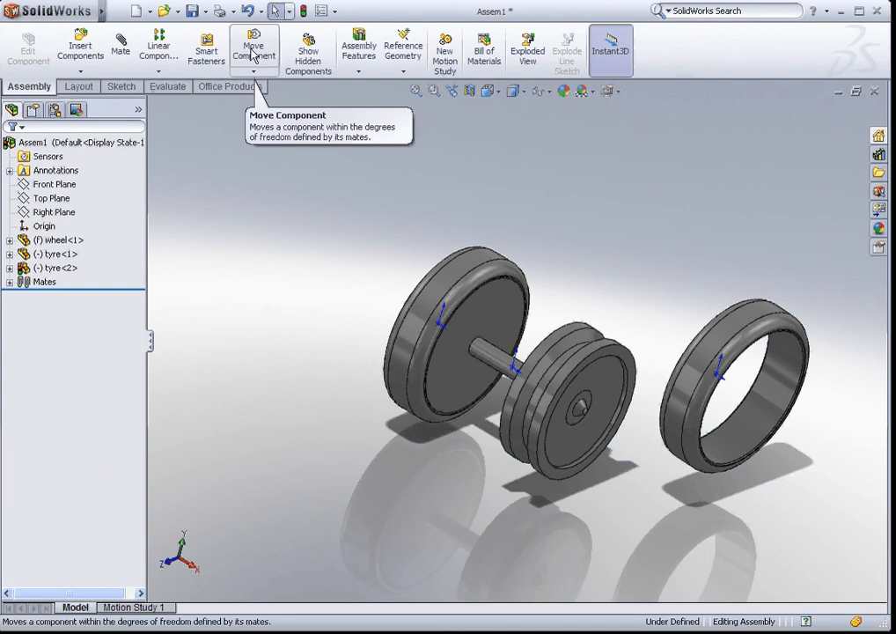
pyautogui.moveTo(280, 105)
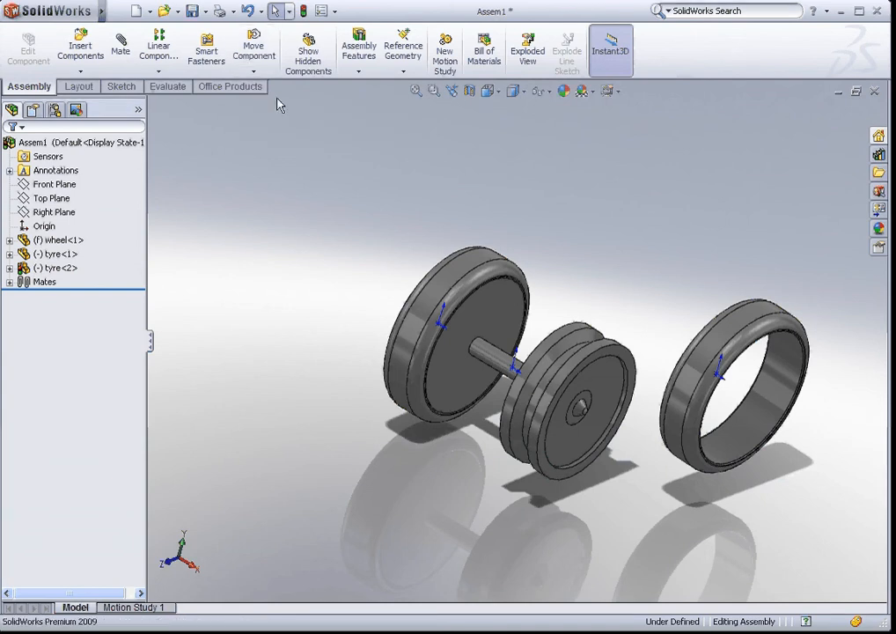
pyautogui.click(254, 45)
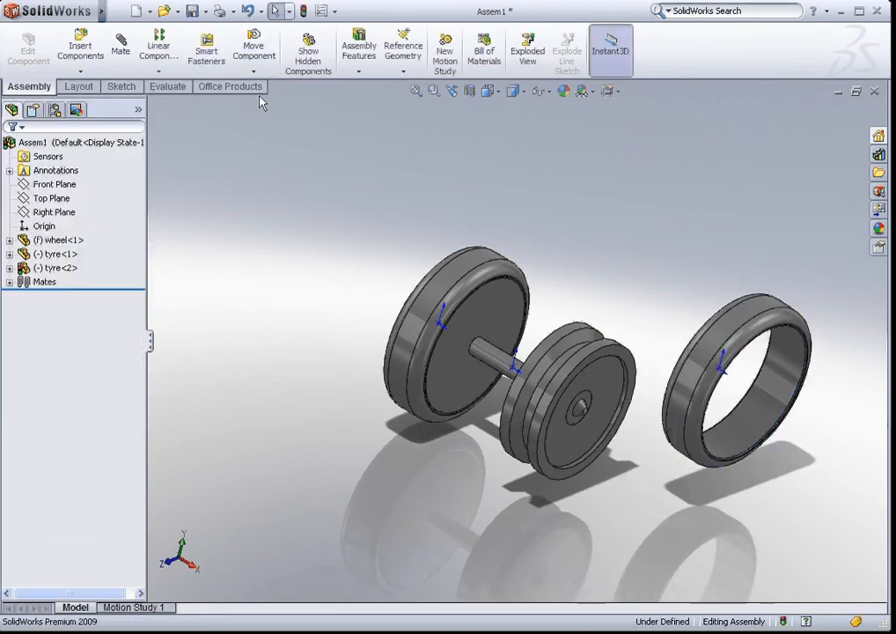
pyautogui.click(253, 44)
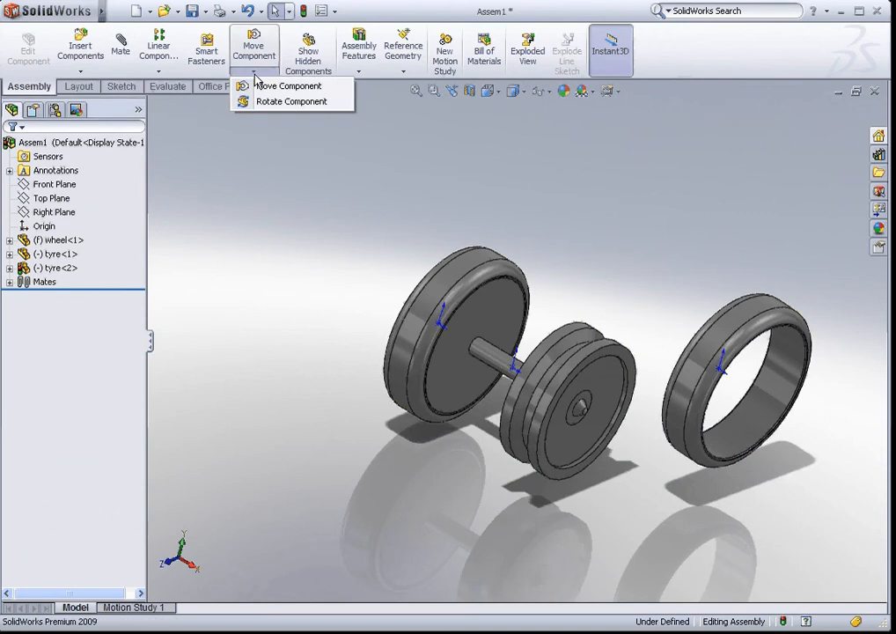
pyautogui.moveTo(290, 101)
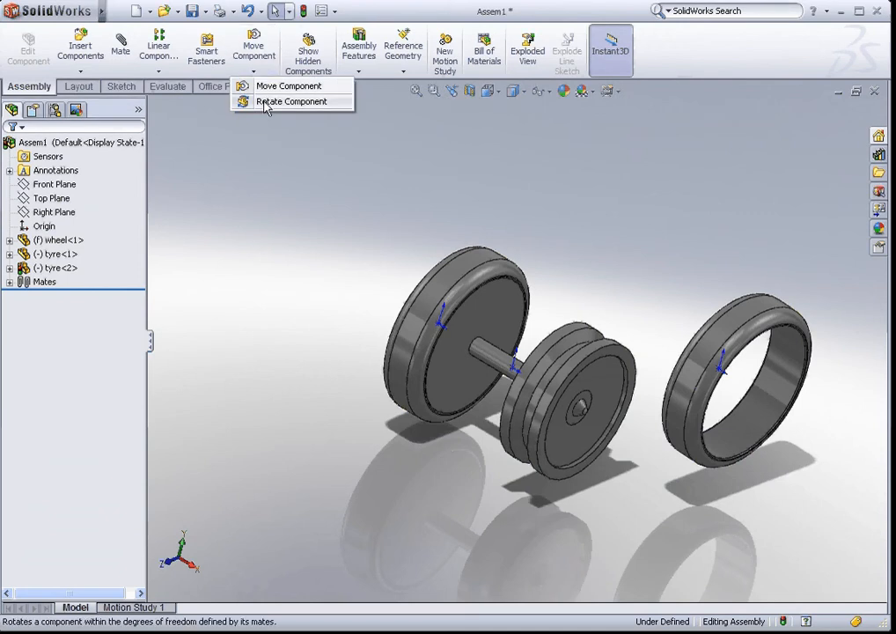
pyautogui.click(291, 100)
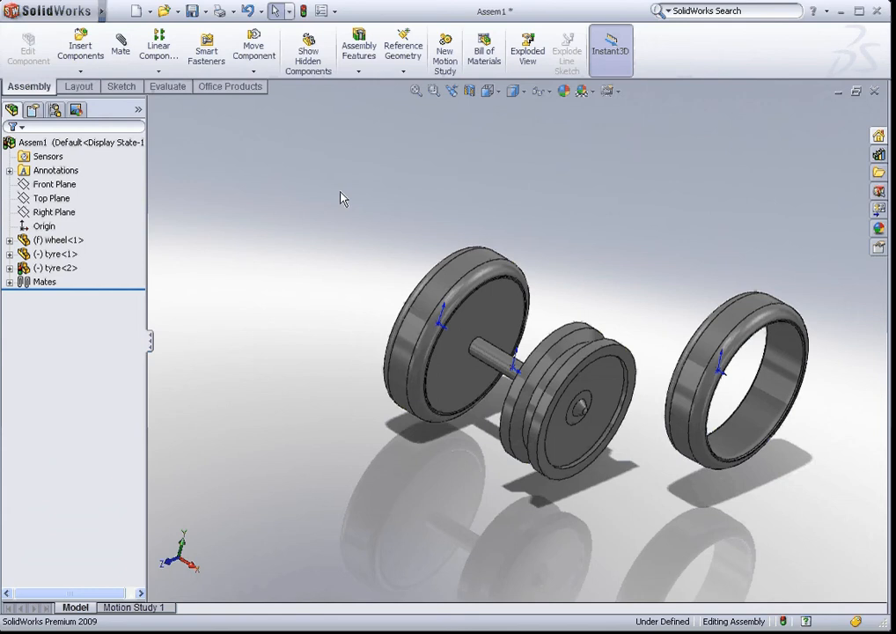
pyautogui.moveTo(120, 44)
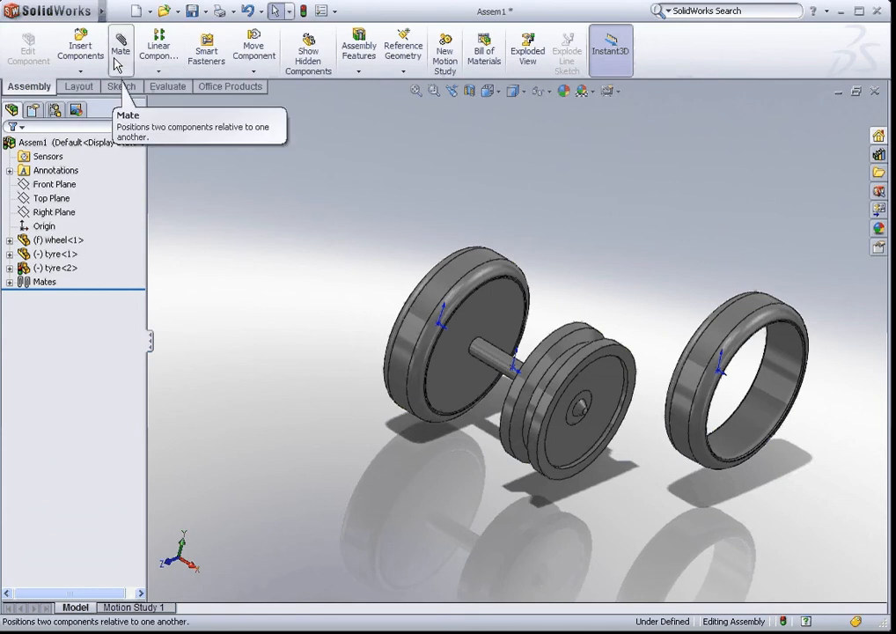
# Begin a concentric mate between tyre<2> and the far wheel's rim
pyautogui.click(120, 46)
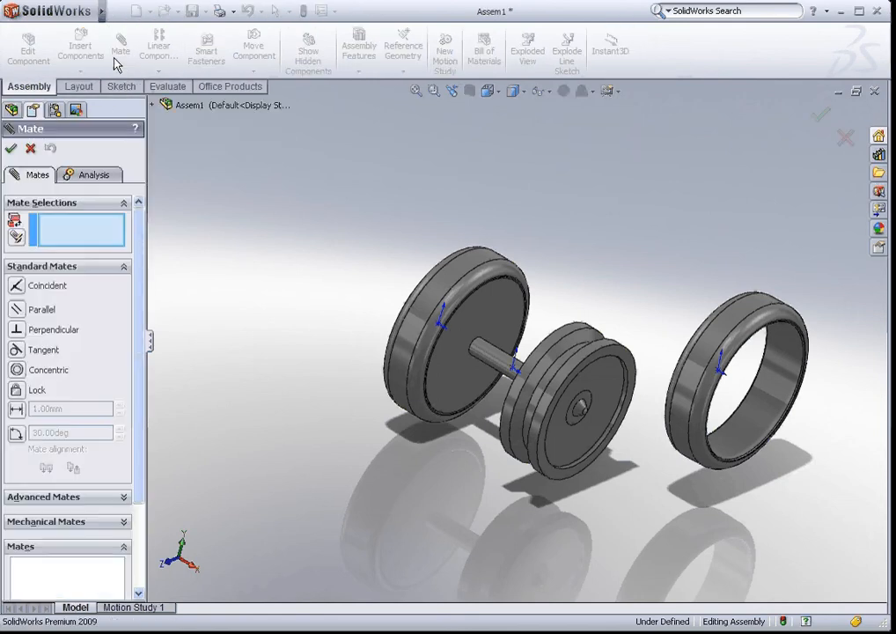
pyautogui.click(753, 428)
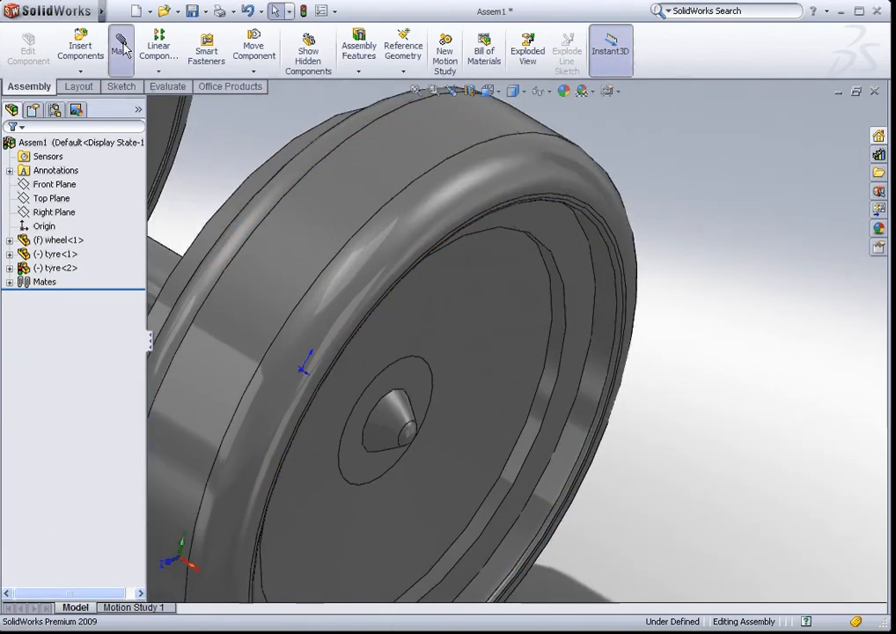
# Mate tyre<2>'s face coincident with wheel<1> so both tyres sit on the wheel
pyautogui.click(120, 50)
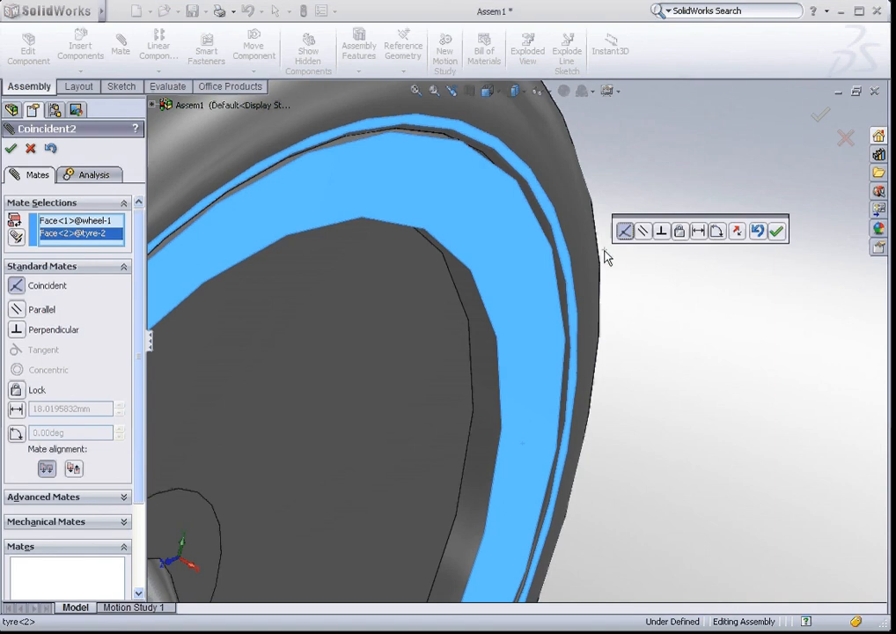
pyautogui.click(777, 231)
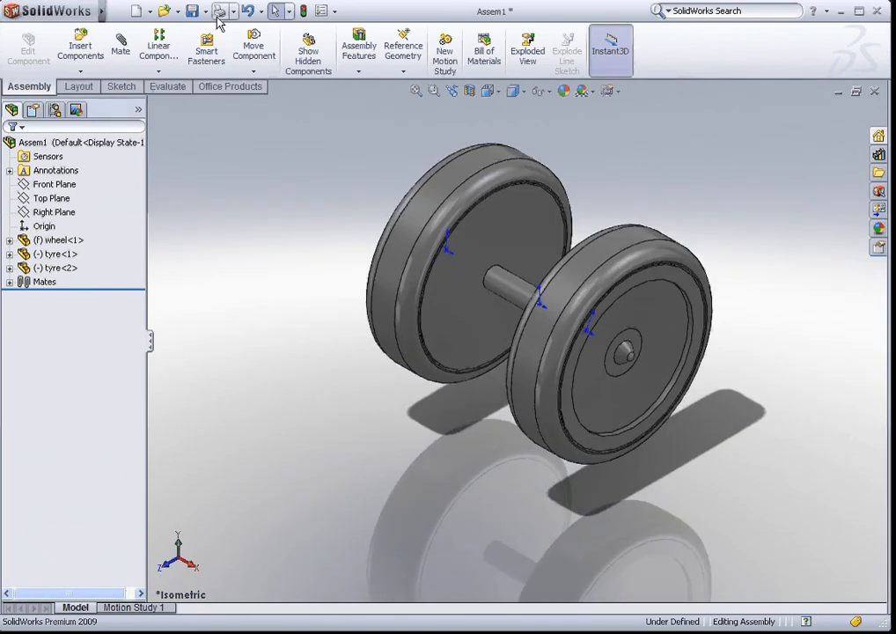
# Save the completed assembly to disk as Wheel Assembly.SLDASM
pyautogui.click(192, 10)
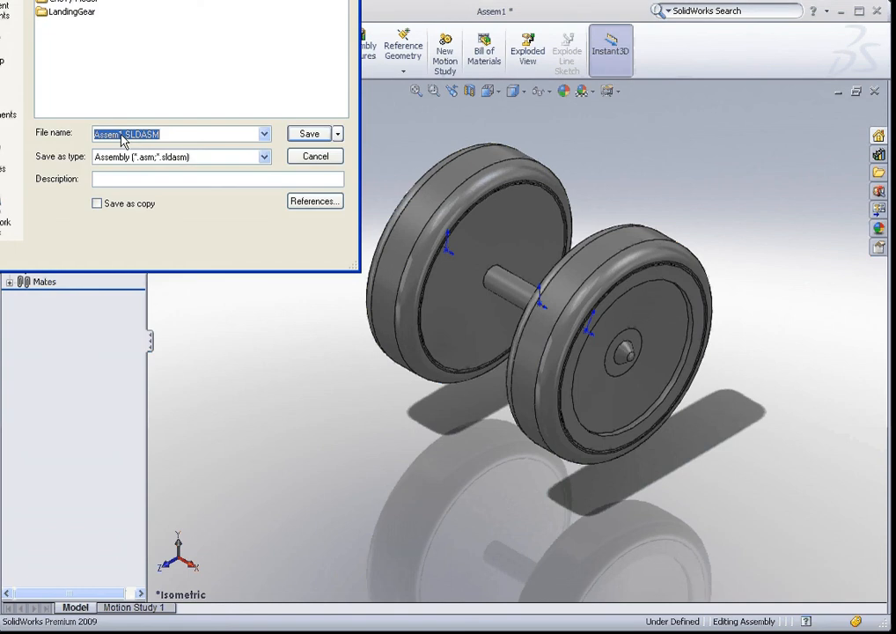
pyautogui.write('Wheel')
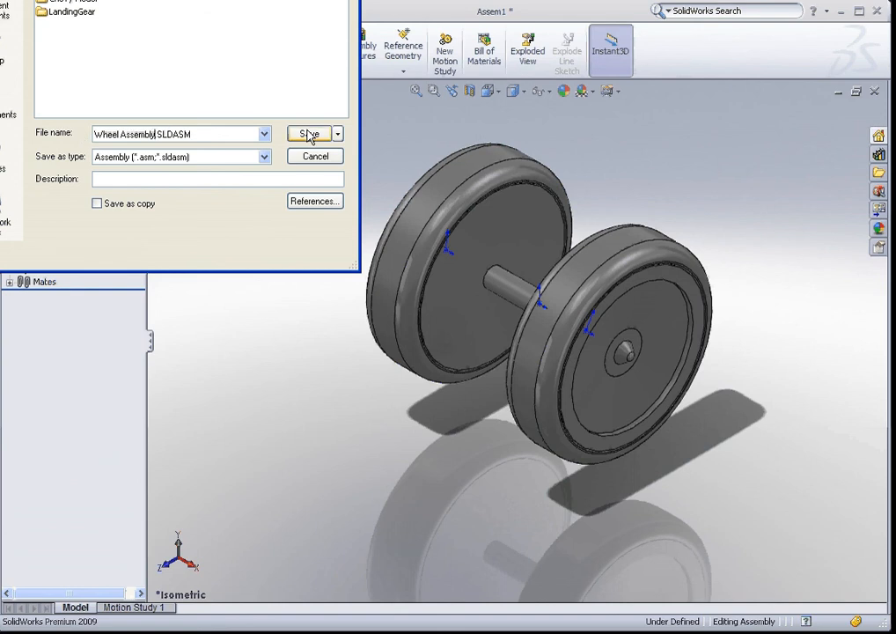
pyautogui.click(310, 134)
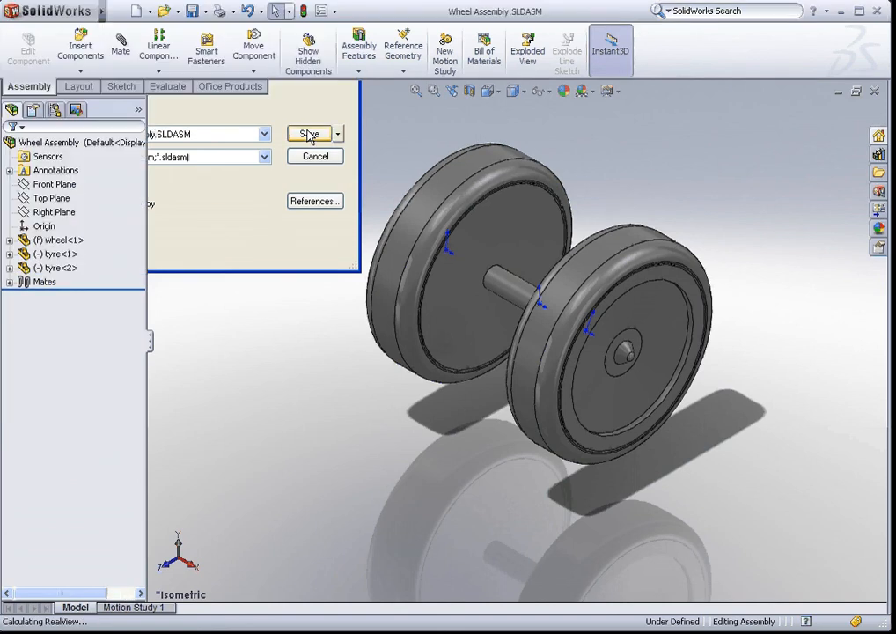
pyautogui.click(308, 134)
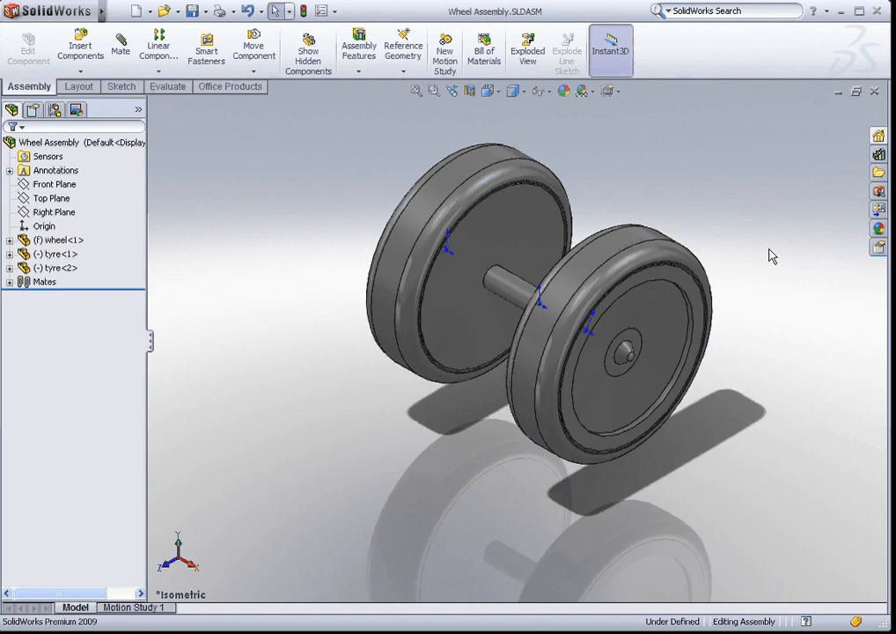